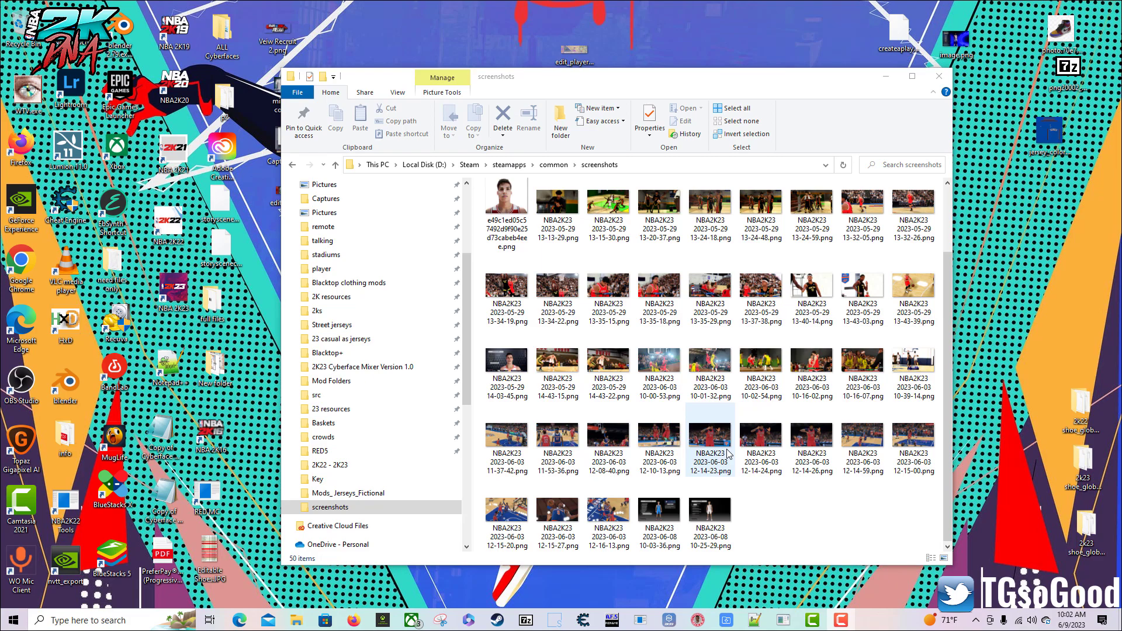
Switch from the screenshots folder to the Discord image of the Chesapeake Arena court
left_click(761, 443)
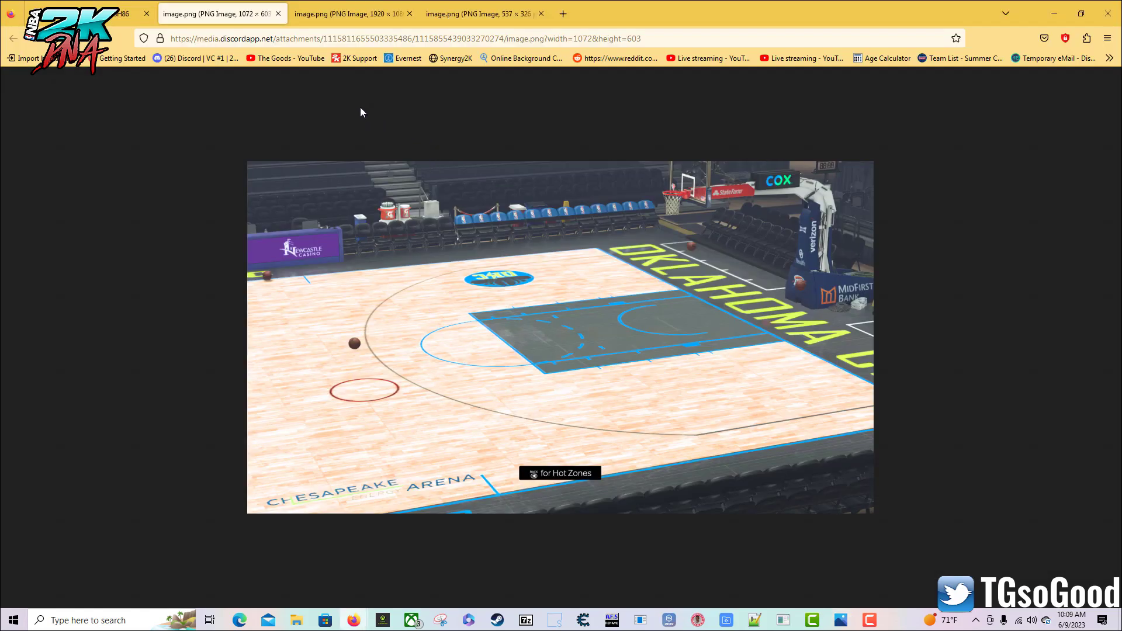
Move through the image tabs to the jersey_color.TXTR Notepad screenshot with Format highlighted
left_click(351, 14)
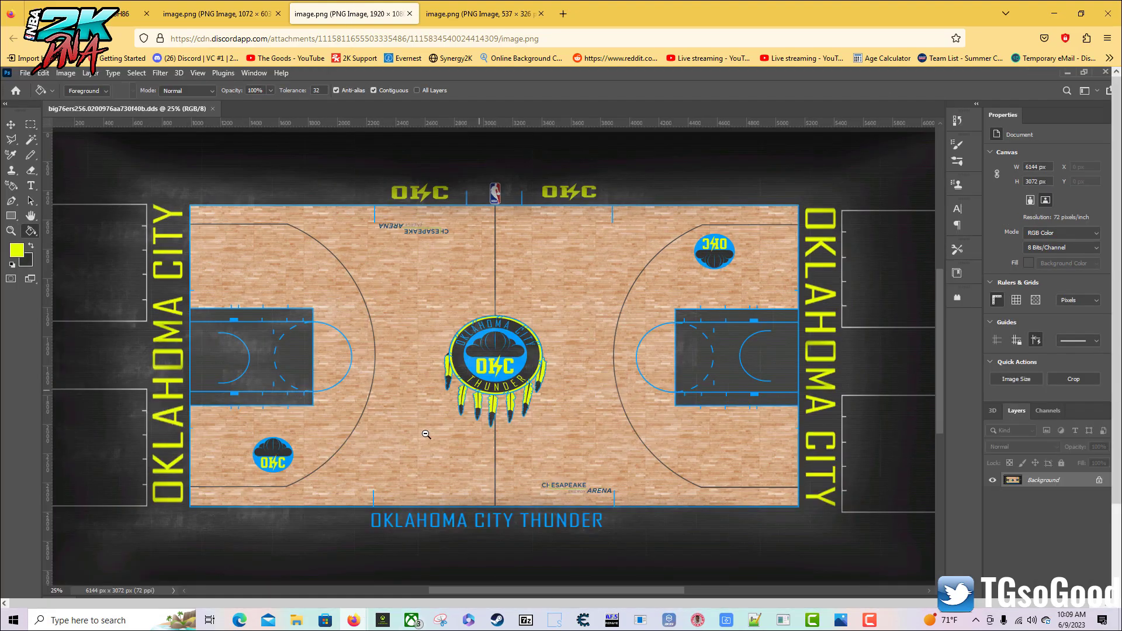
left_click(482, 13)
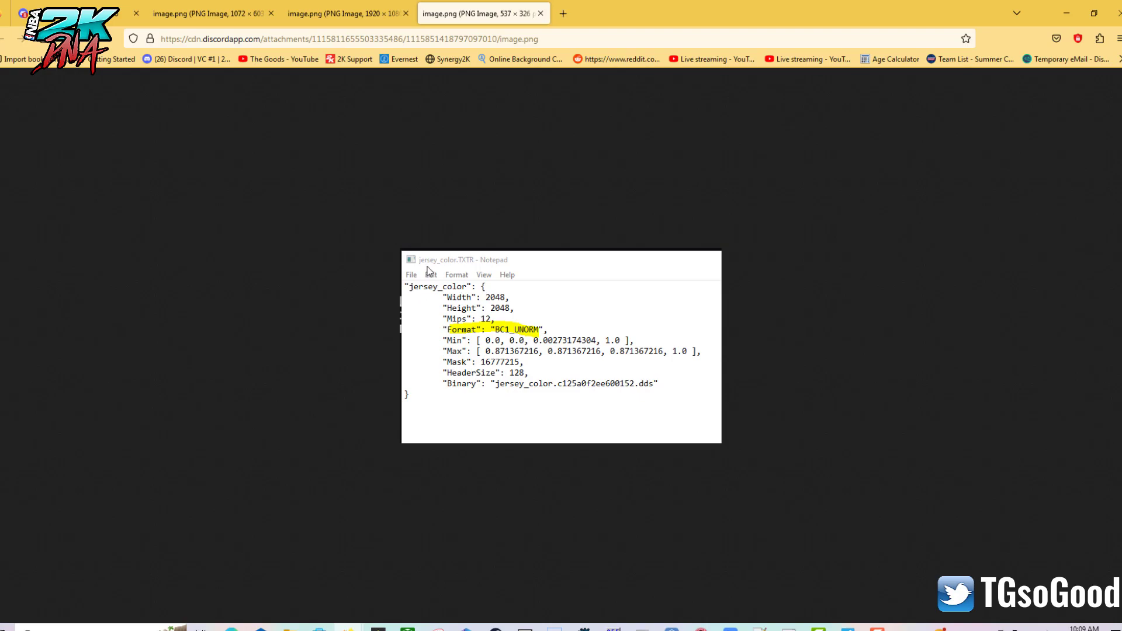
mouse_move(571, 501)
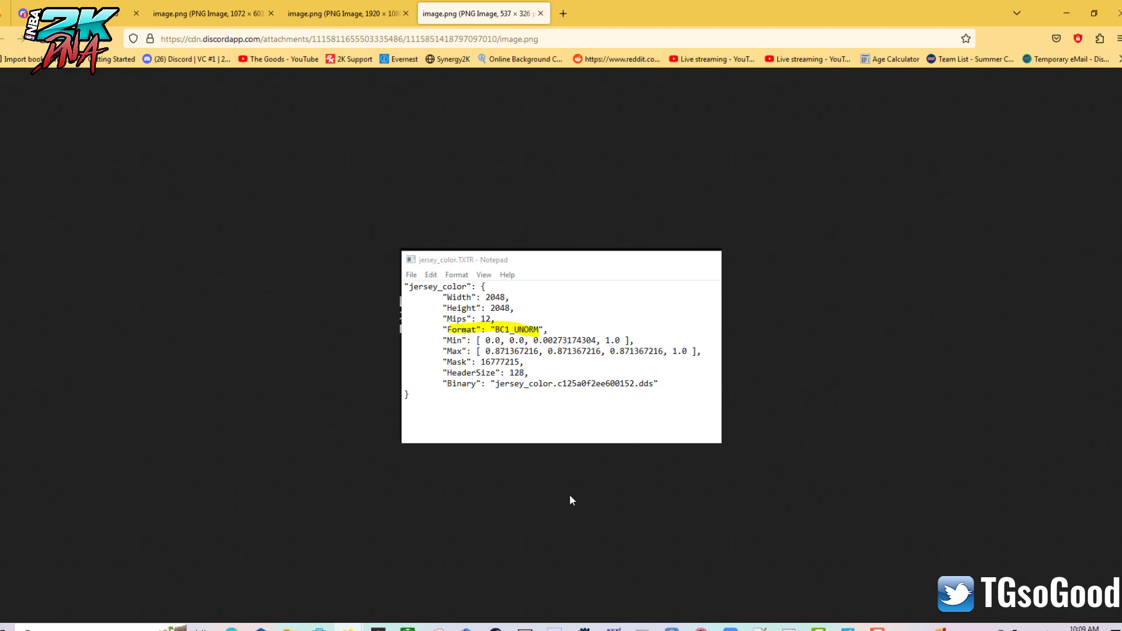
mouse_move(470, 454)
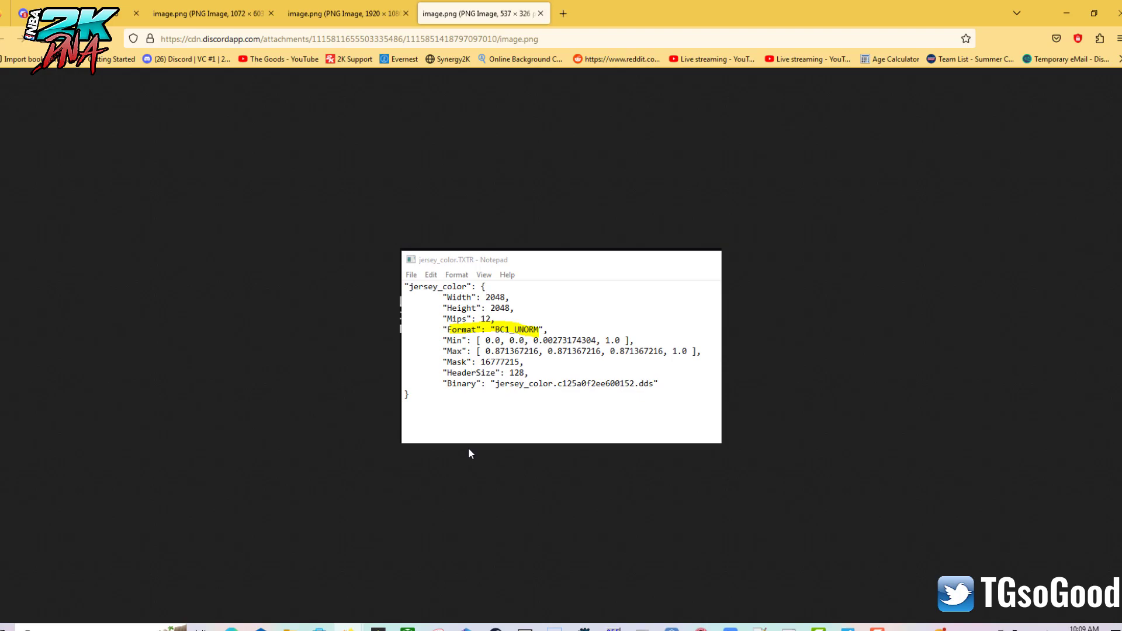
mouse_move(464, 452)
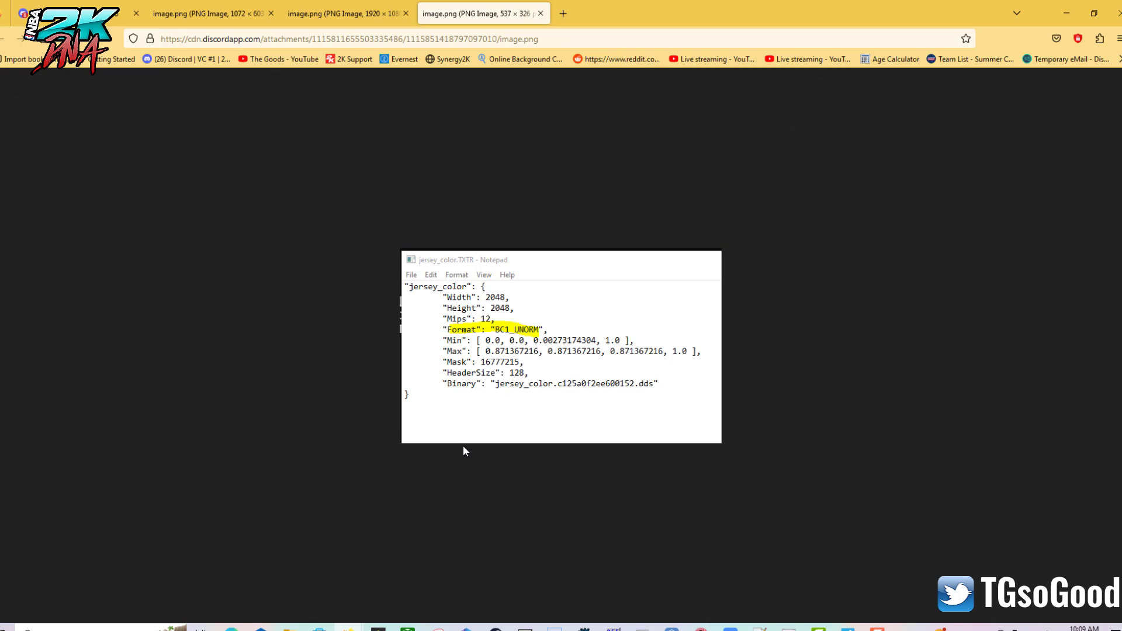
mouse_move(446, 443)
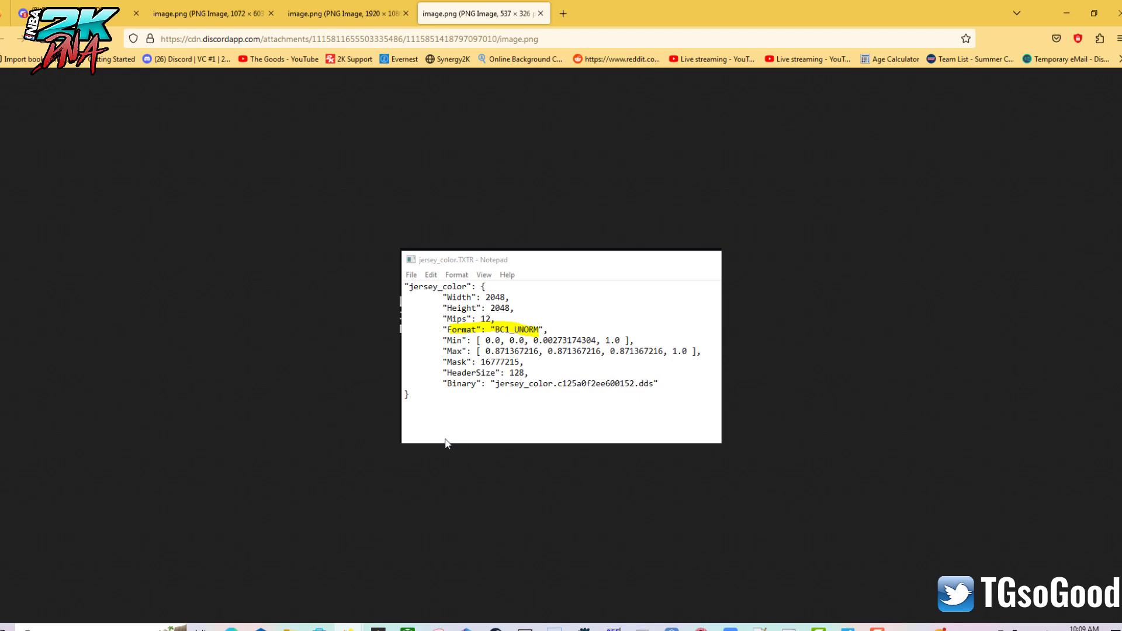
mouse_move(440, 441)
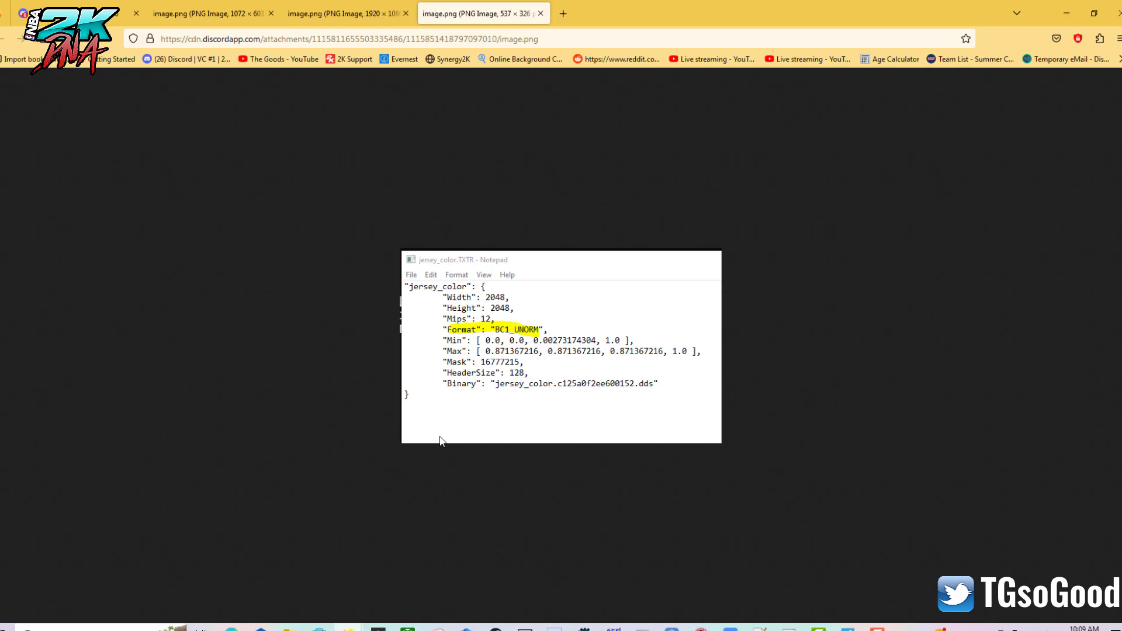
mouse_move(403, 333)
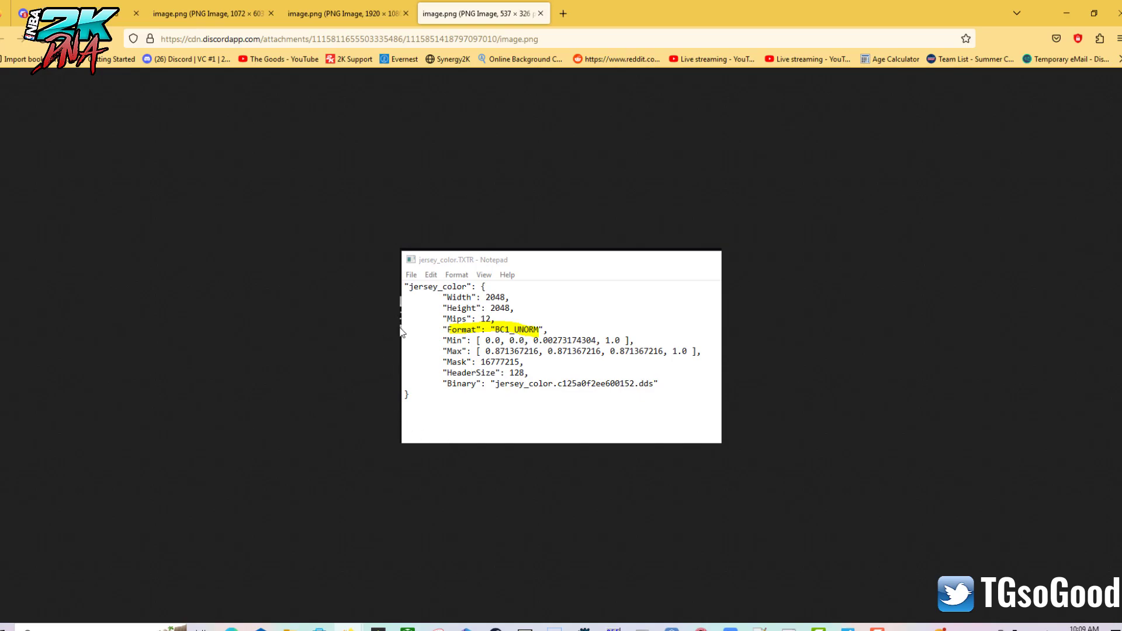
mouse_move(393, 344)
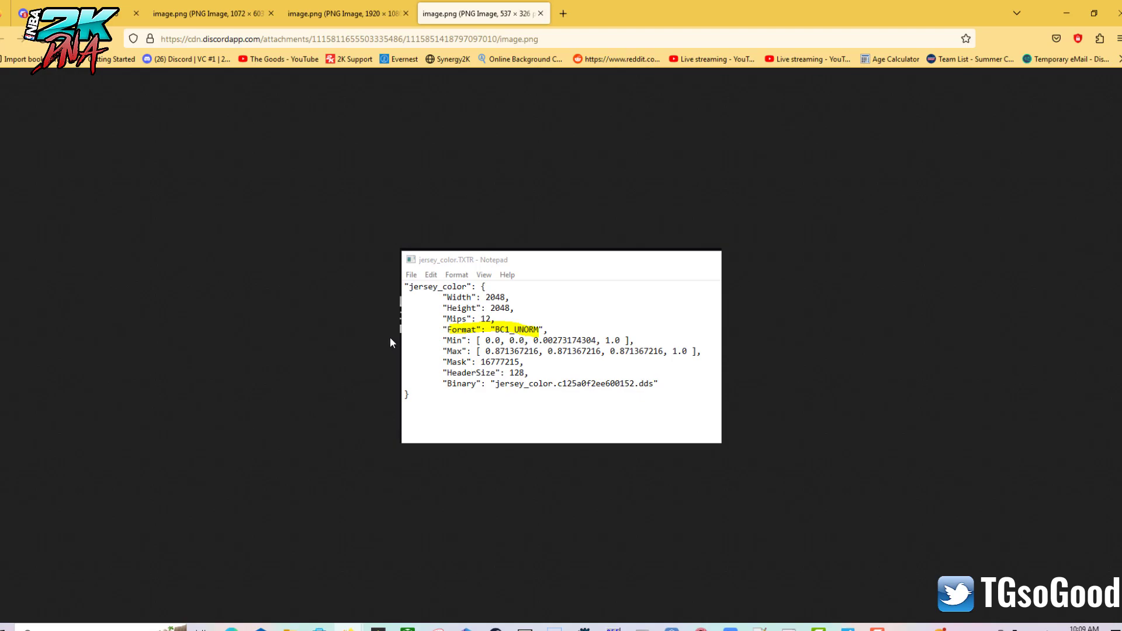
mouse_move(647, 274)
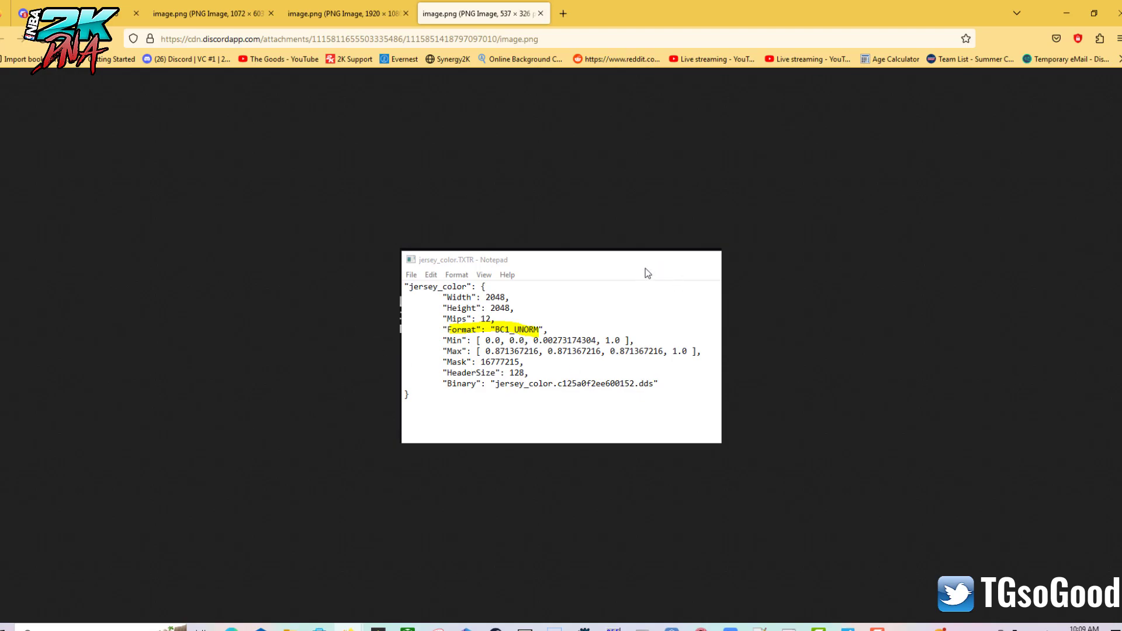
mouse_move(514, 340)
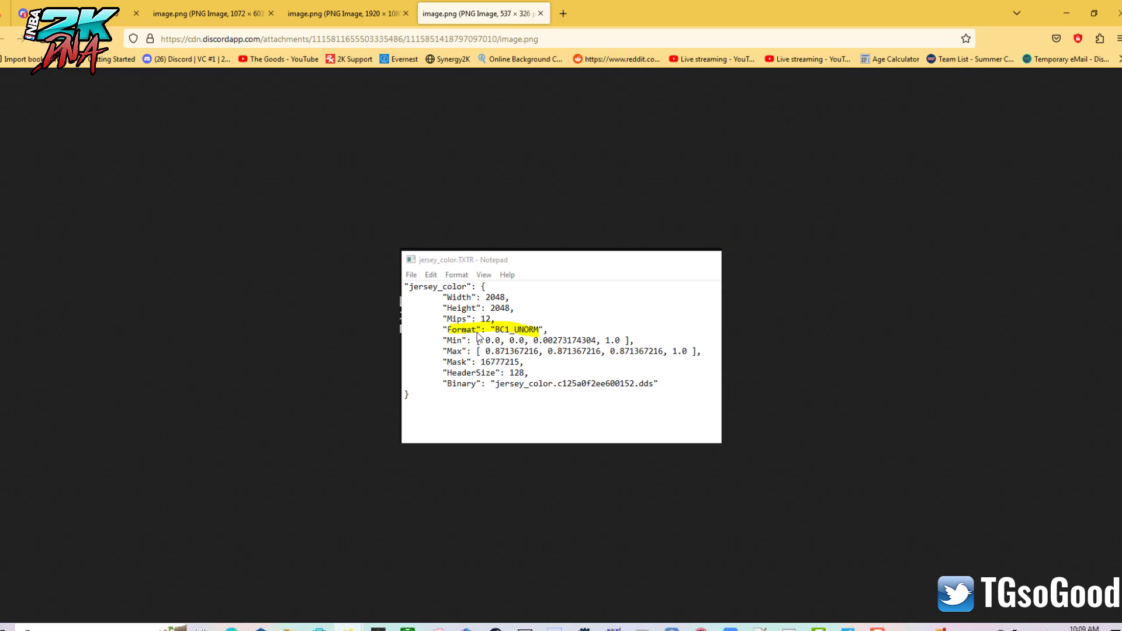
mouse_move(498, 318)
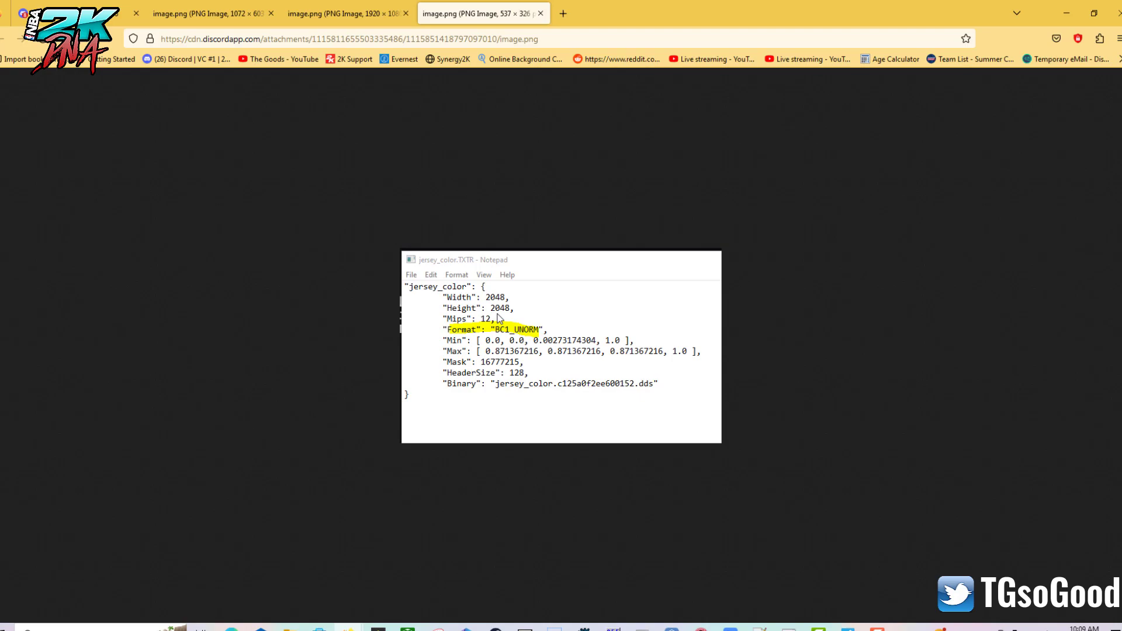
mouse_move(488, 354)
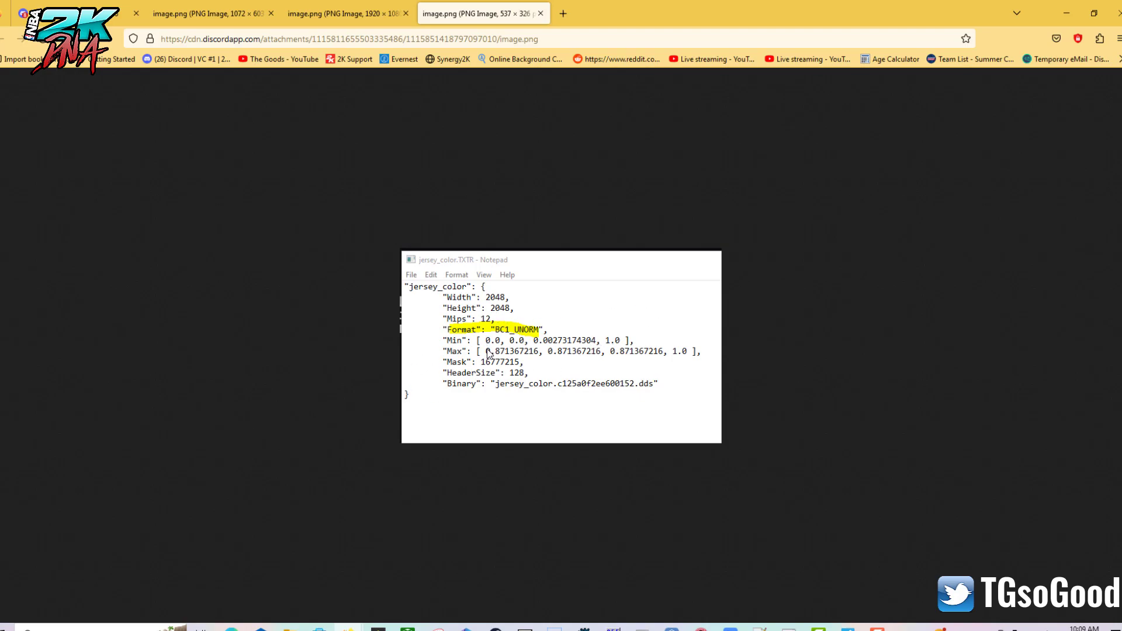
mouse_move(521, 284)
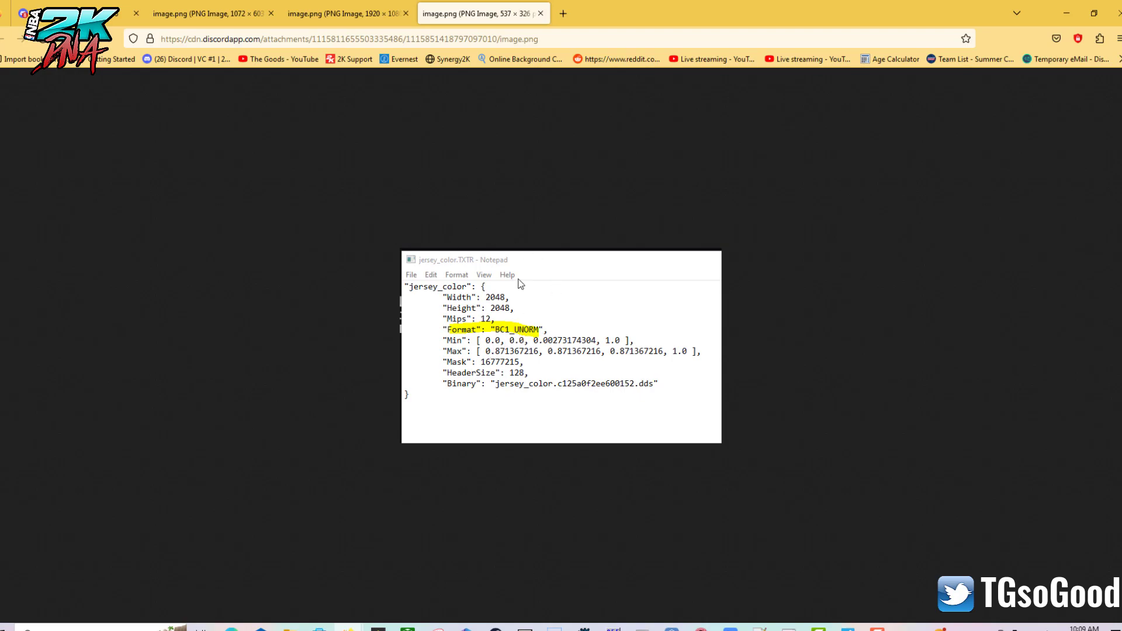
mouse_move(542, 328)
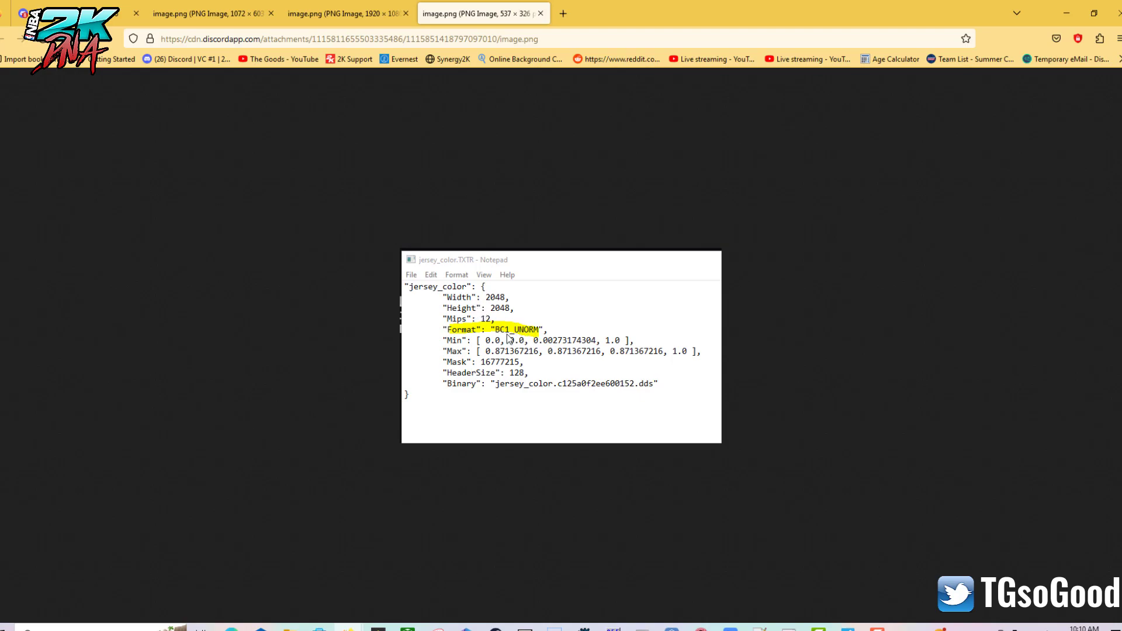
mouse_move(459, 267)
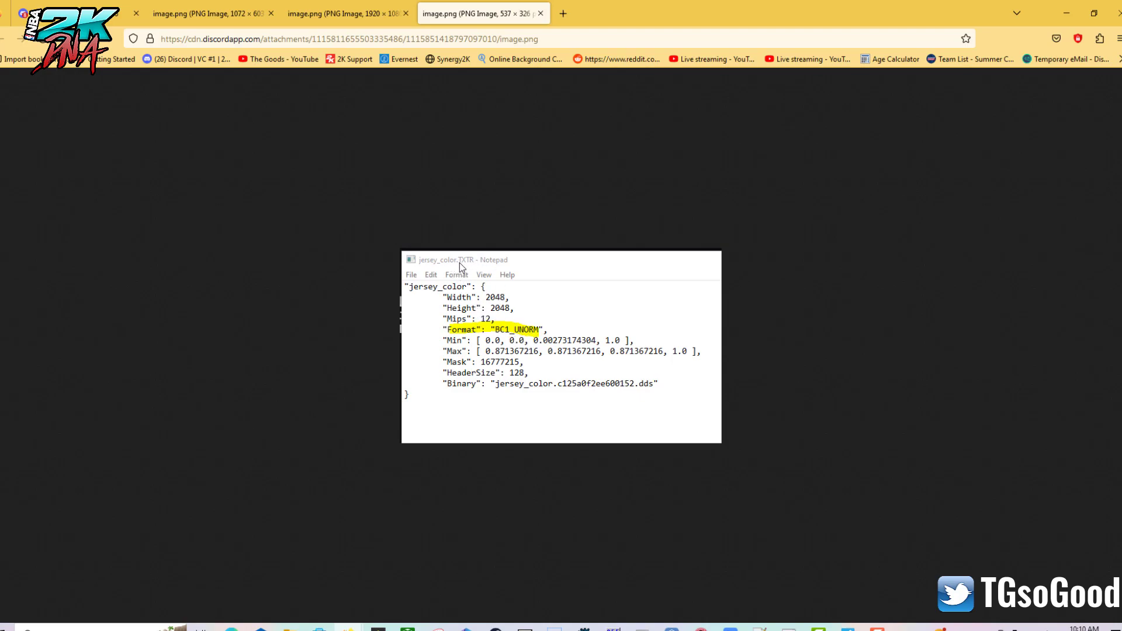
mouse_move(418, 63)
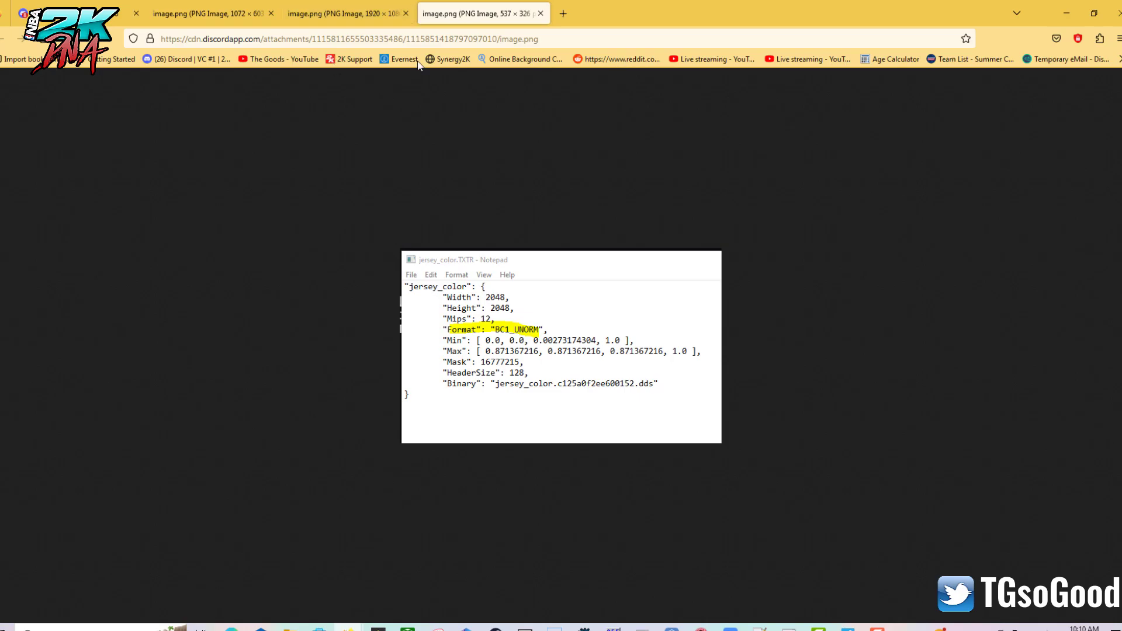
mouse_move(424, 60)
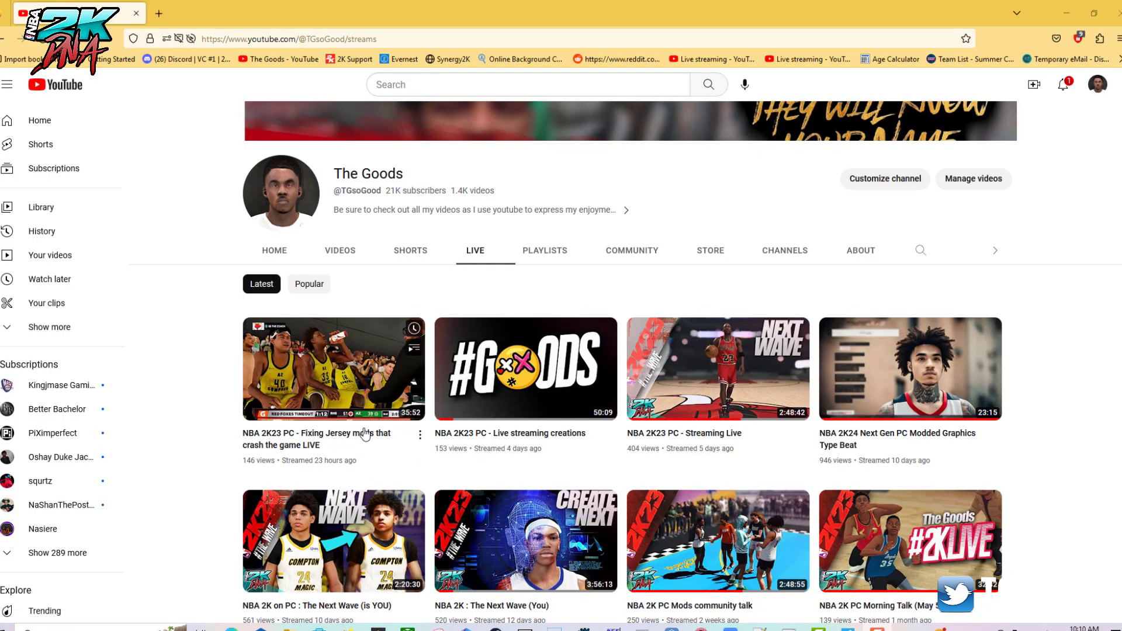
mouse_move(332, 541)
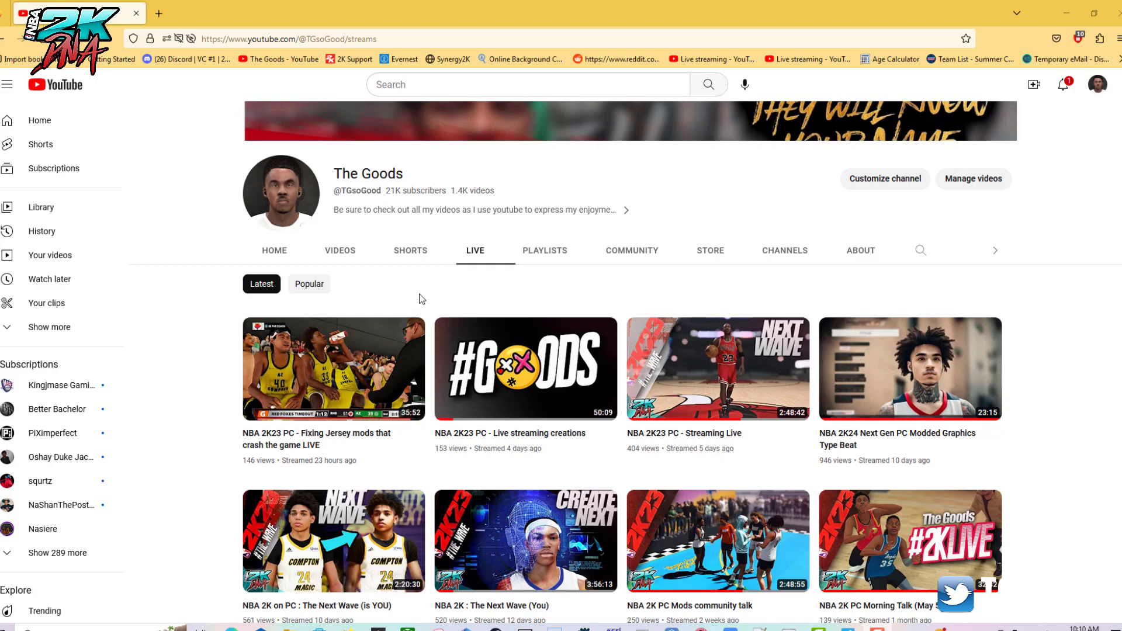
mouse_move(432, 319)
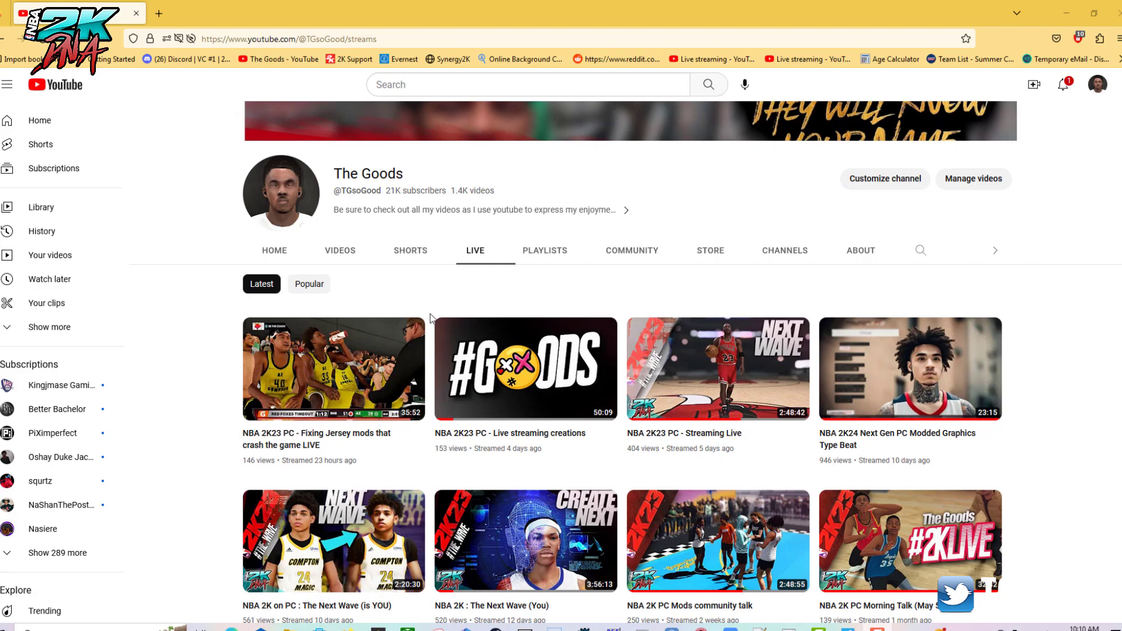
mouse_move(378, 279)
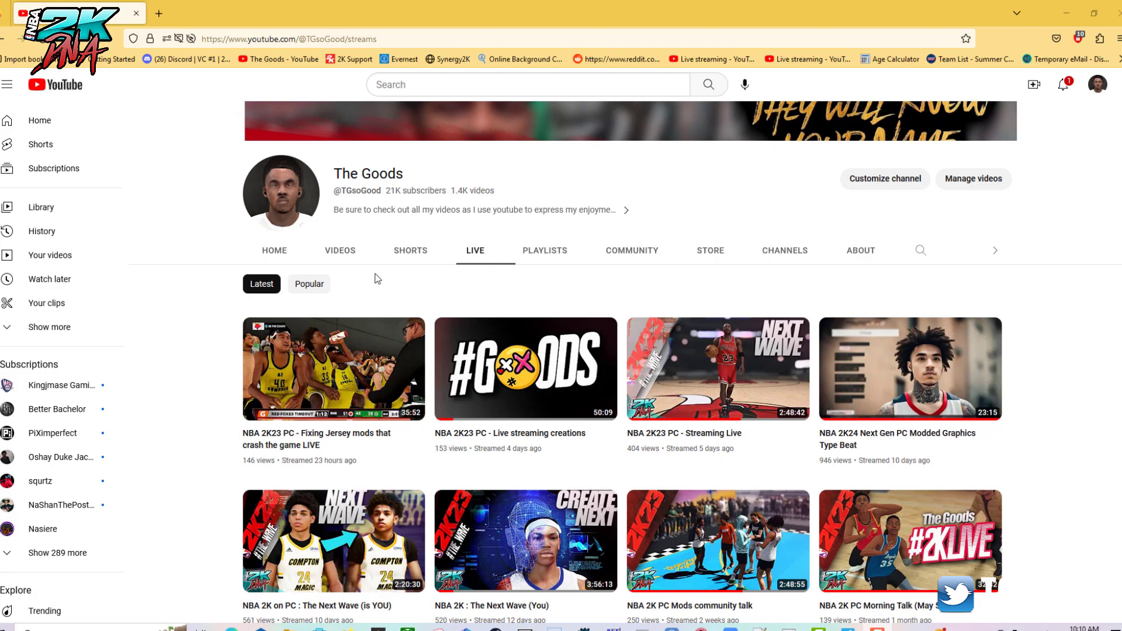
mouse_move(291, 246)
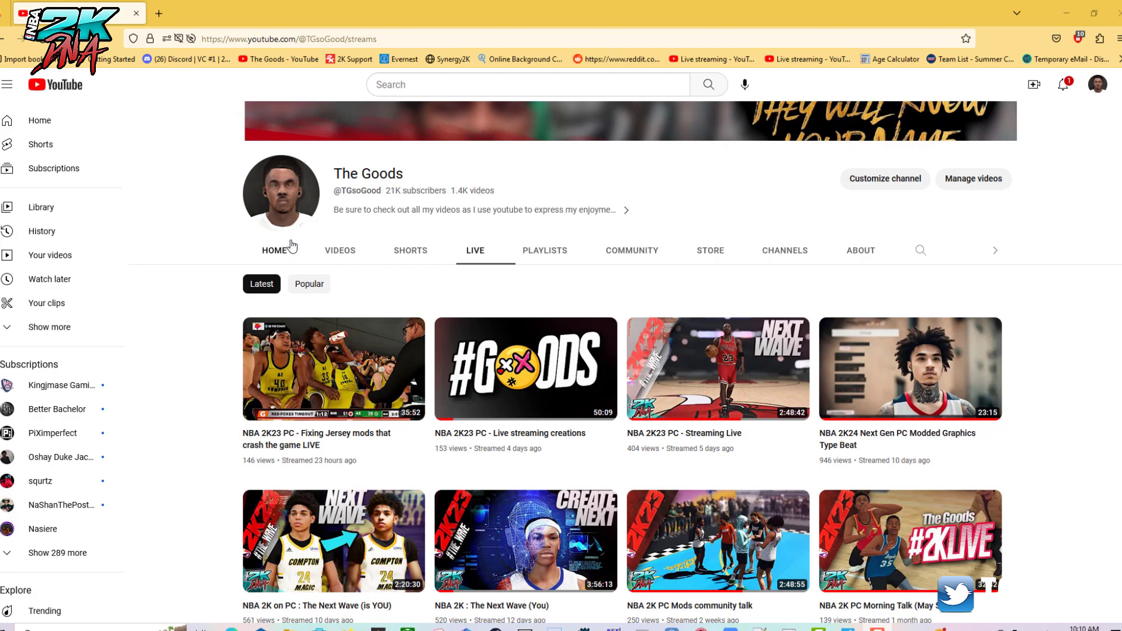
mouse_move(443, 328)
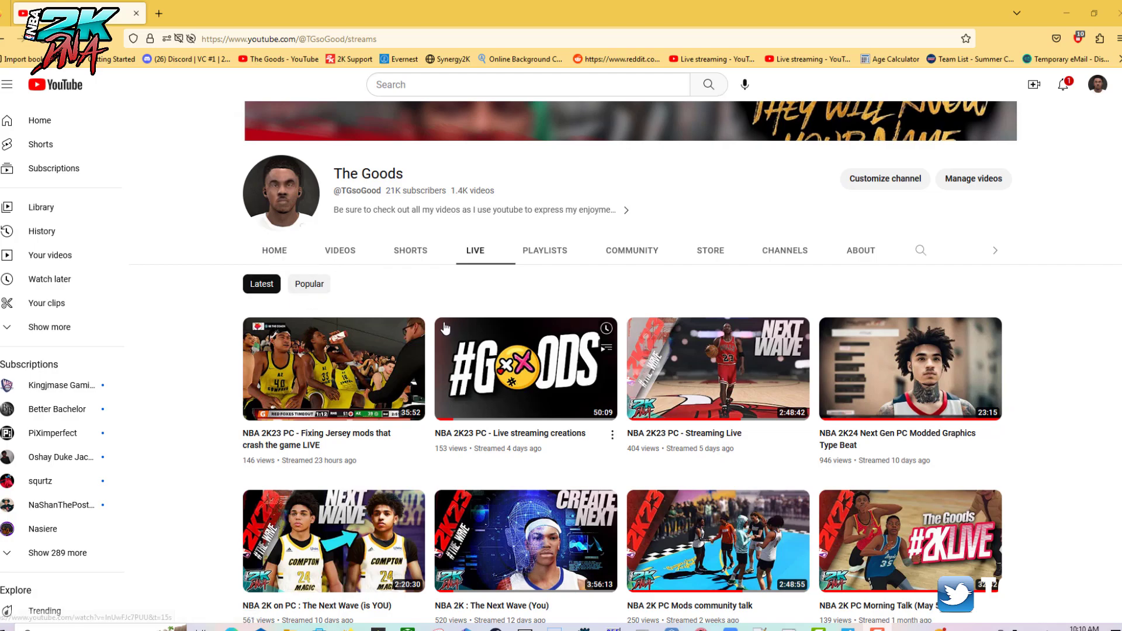
mouse_move(426, 329)
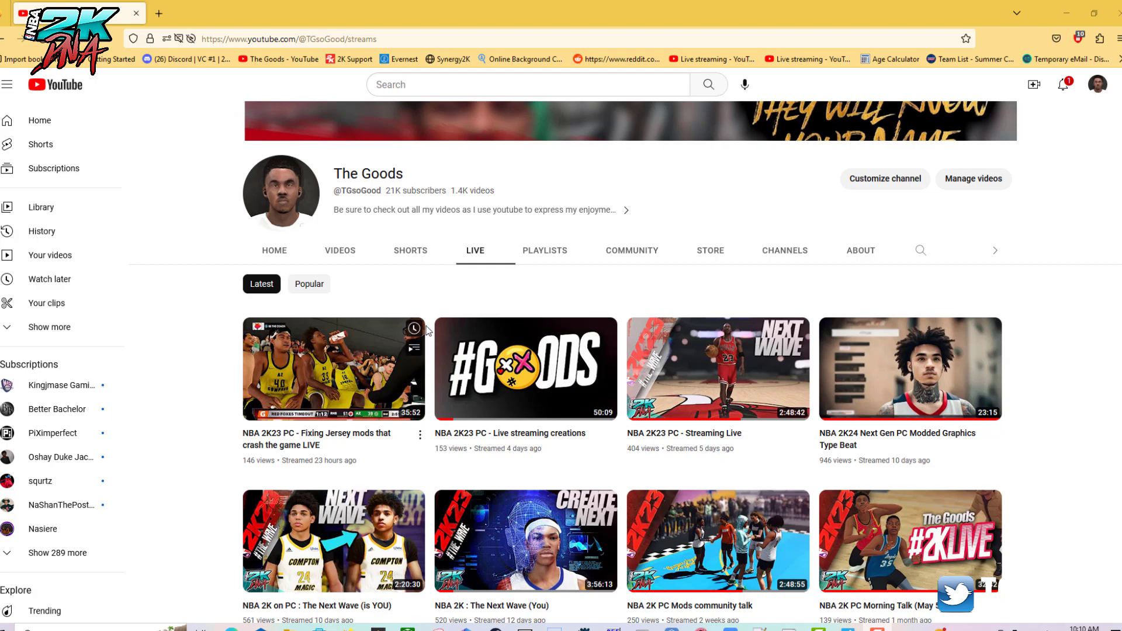
mouse_move(420, 315)
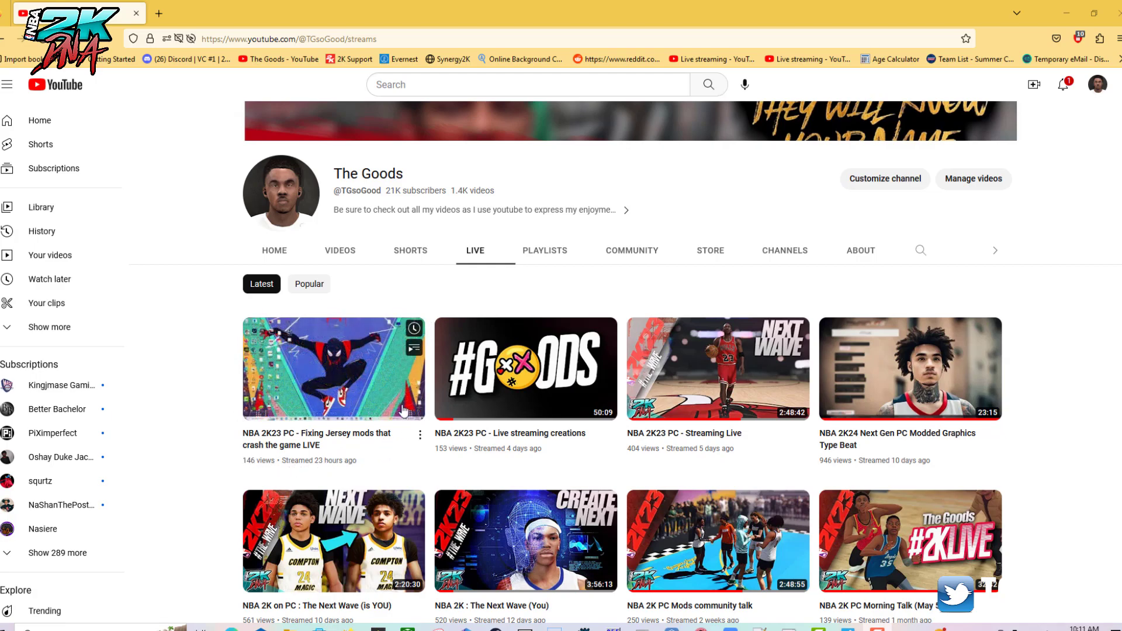
mouse_move(269, 445)
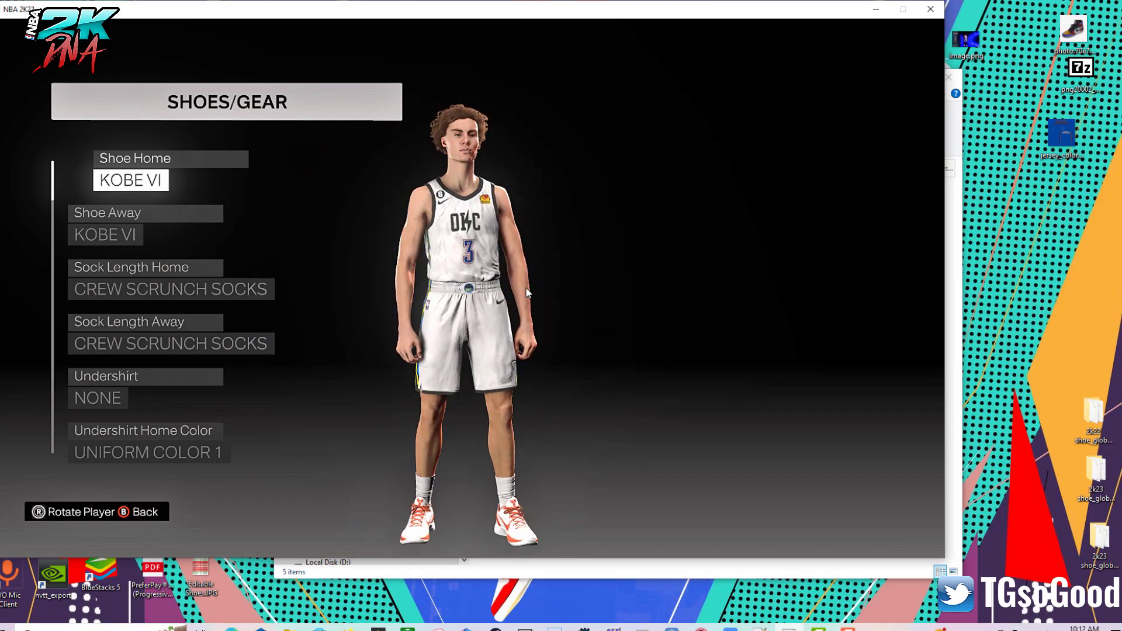
mouse_move(365, 214)
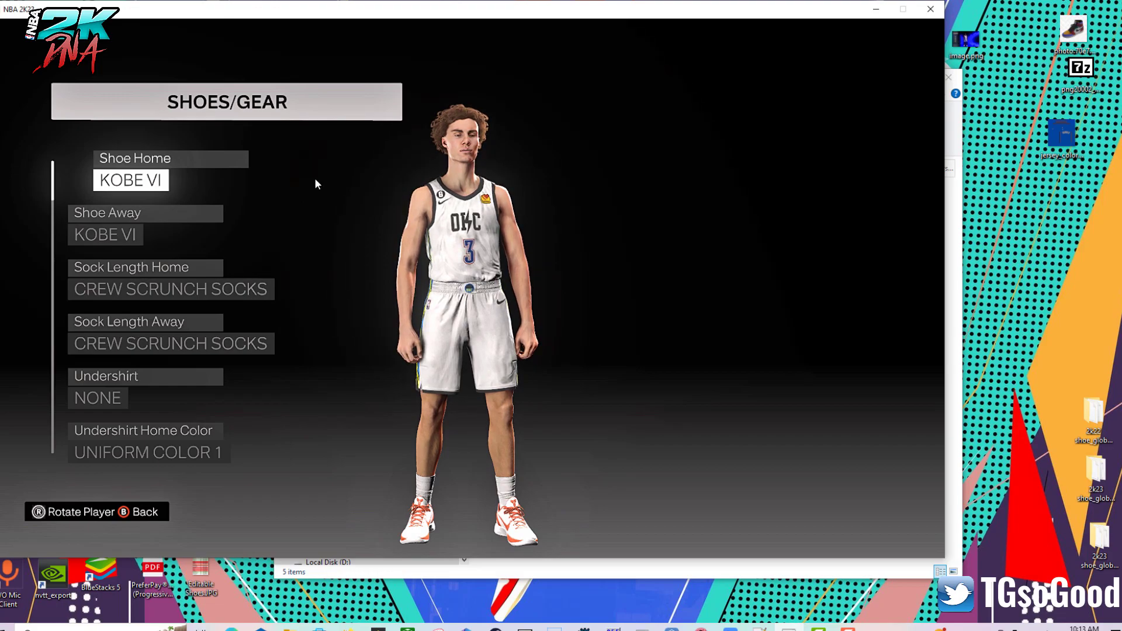
mouse_move(428, 52)
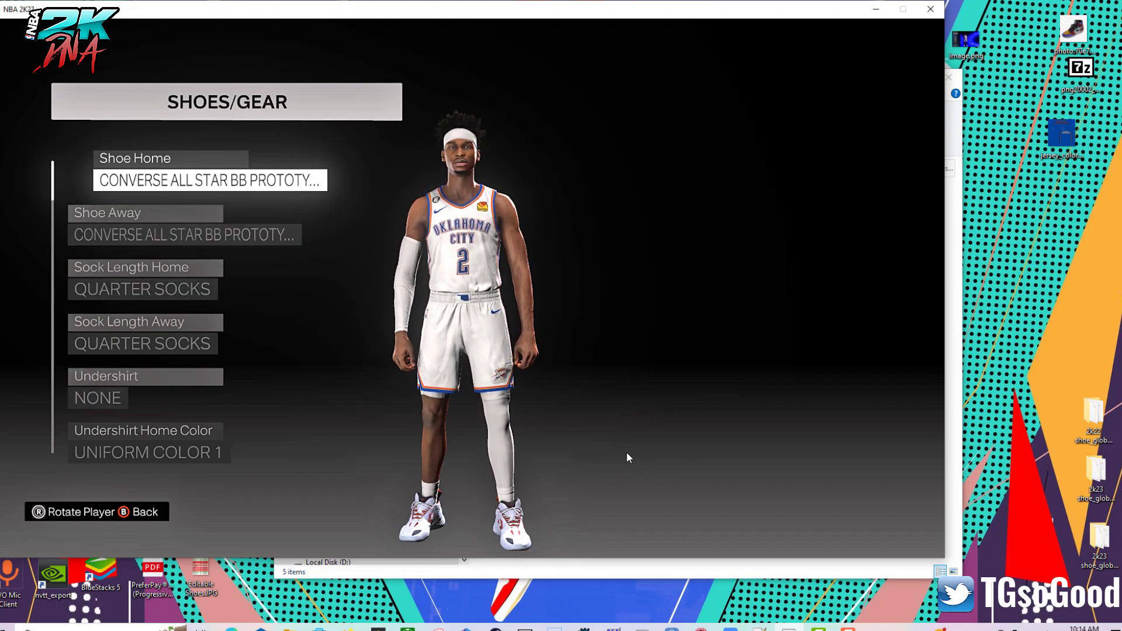
mouse_move(636, 299)
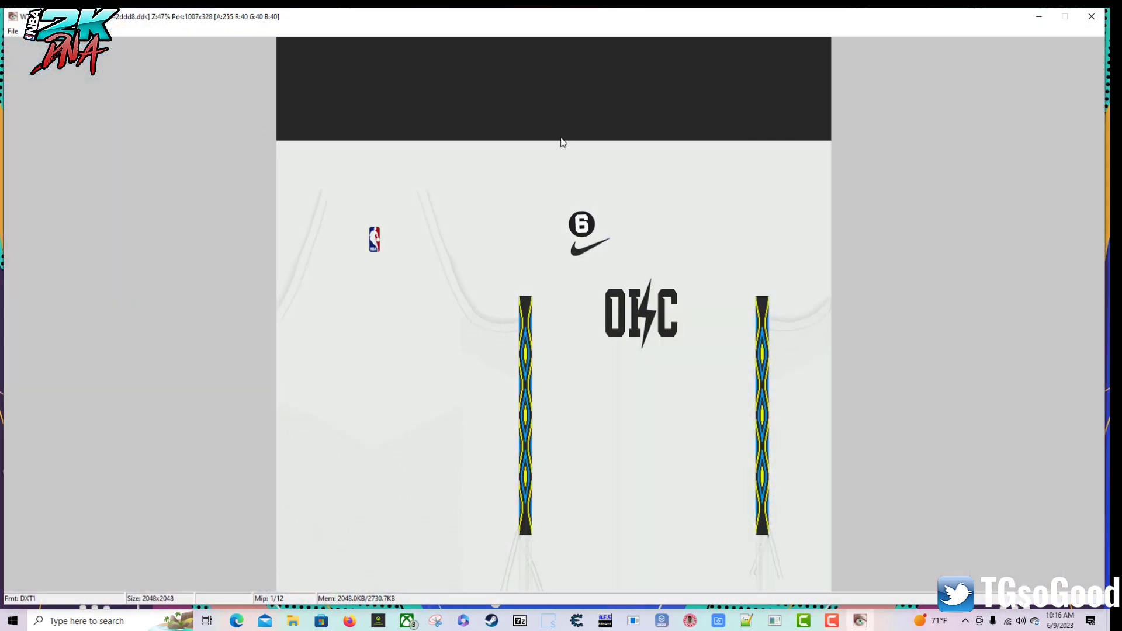
mouse_move(490, 317)
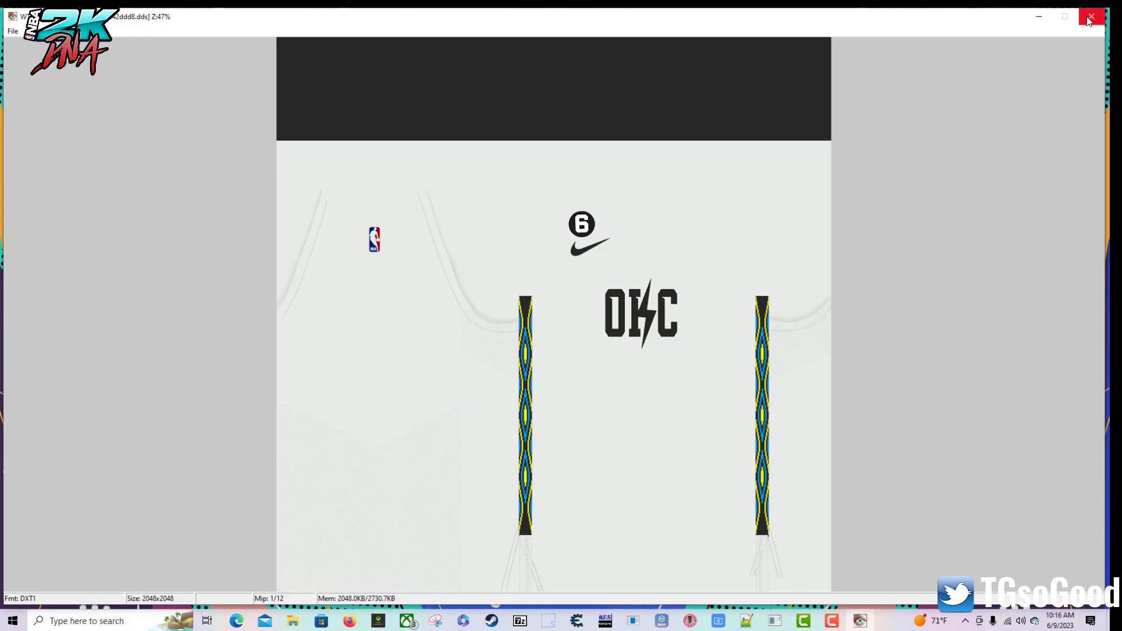
mouse_move(1091, 17)
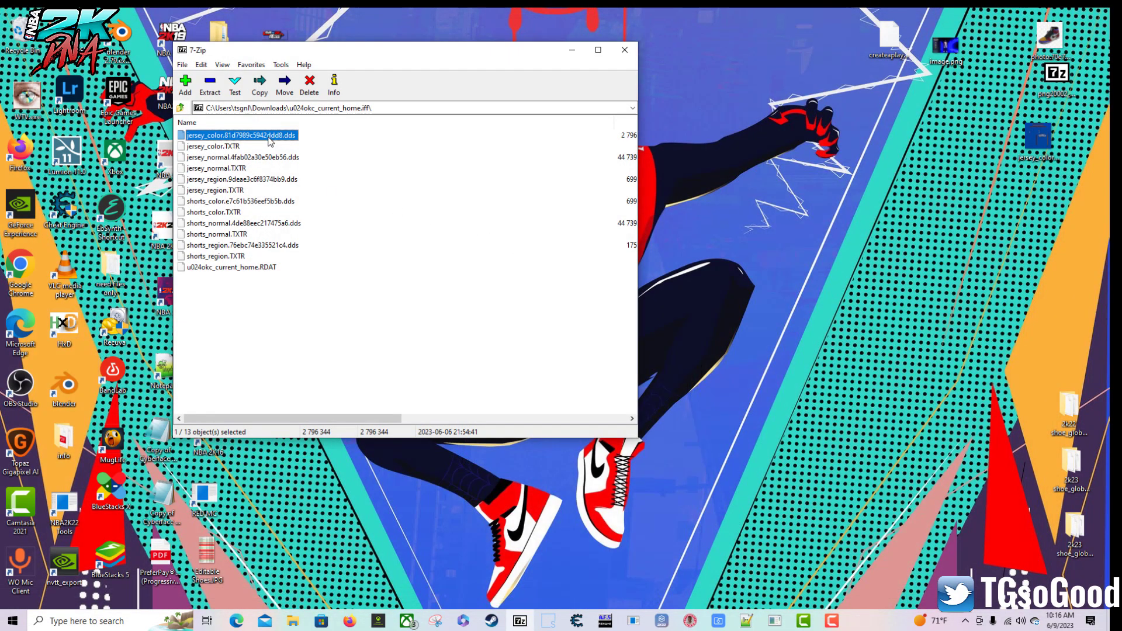
Open jersey_color.TXTR from the OKC home archive in Notepad
left_click(215, 147)
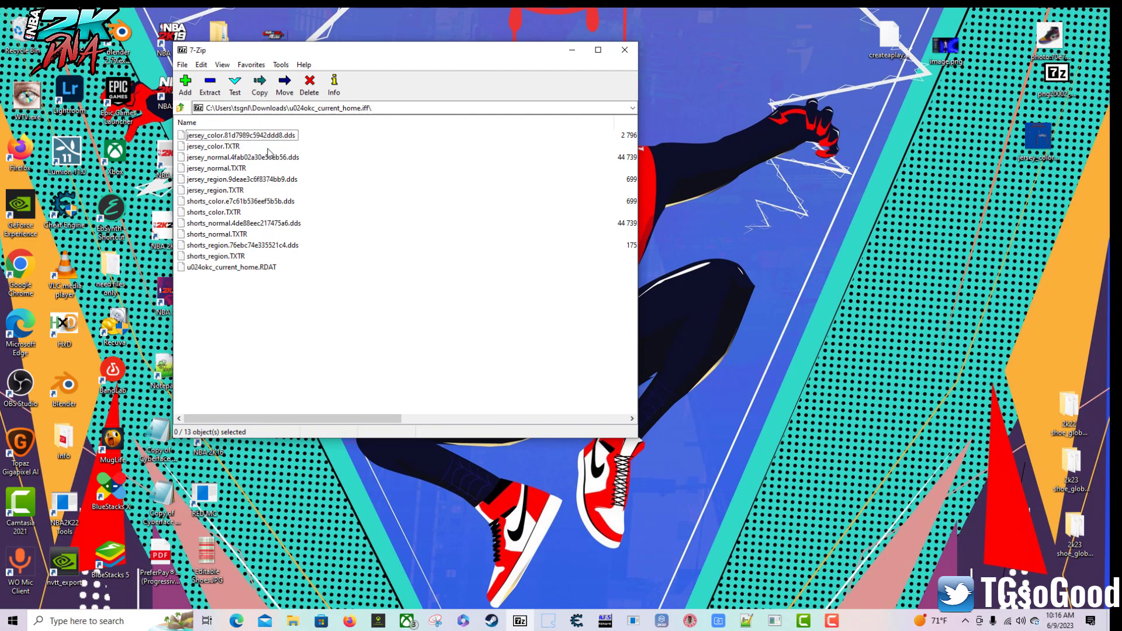
left_click(211, 146)
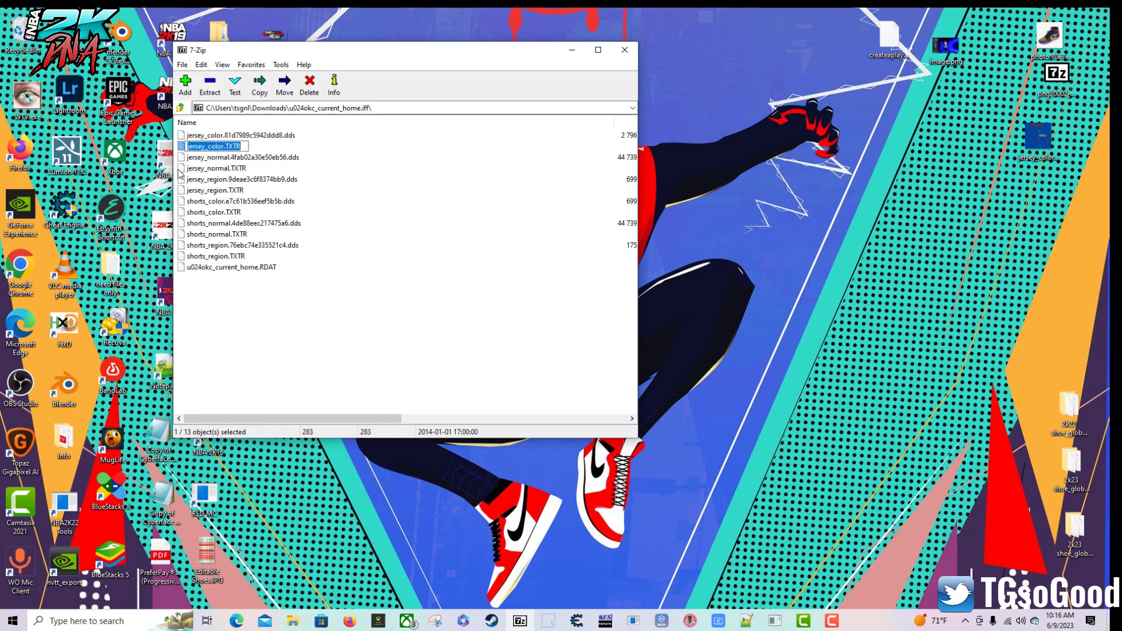
double_click(215, 147)
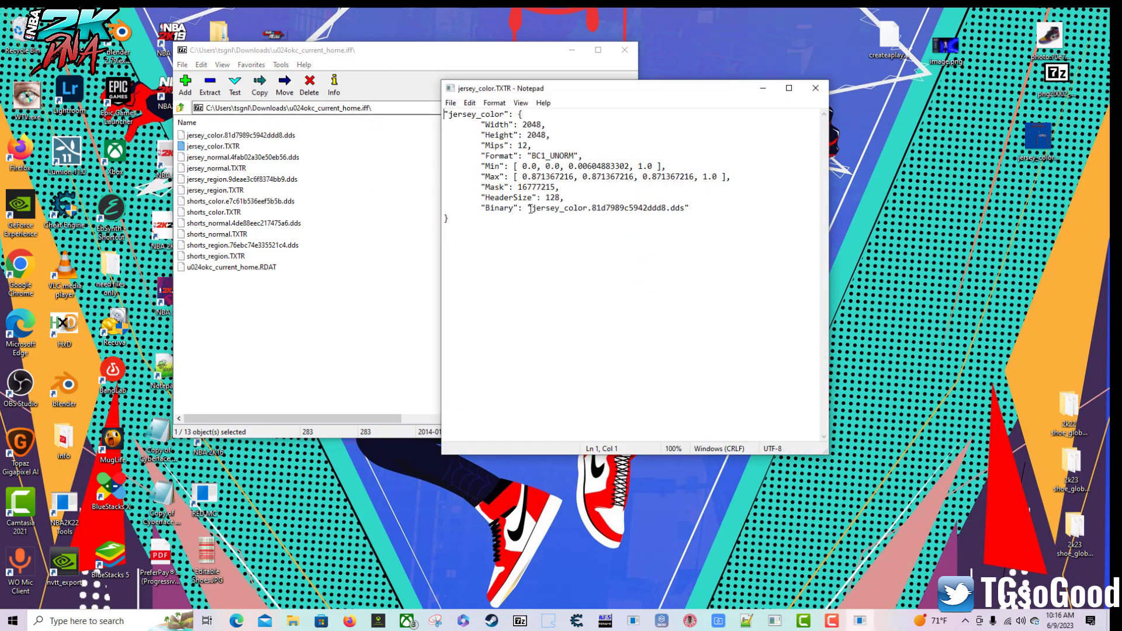
double_click(605, 208)
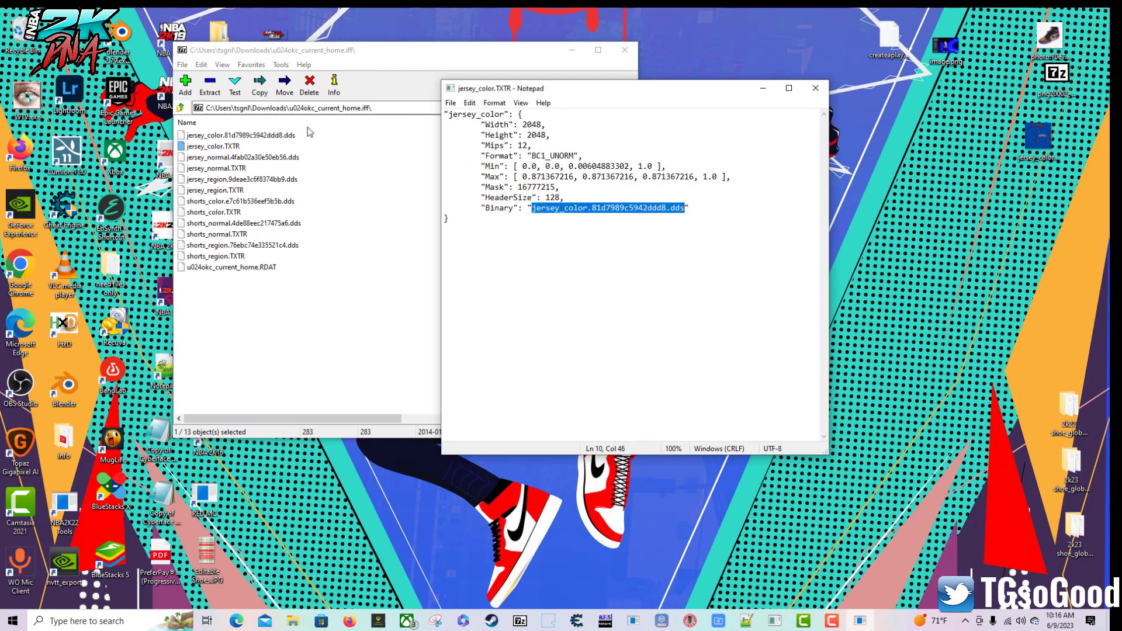
mouse_move(308, 139)
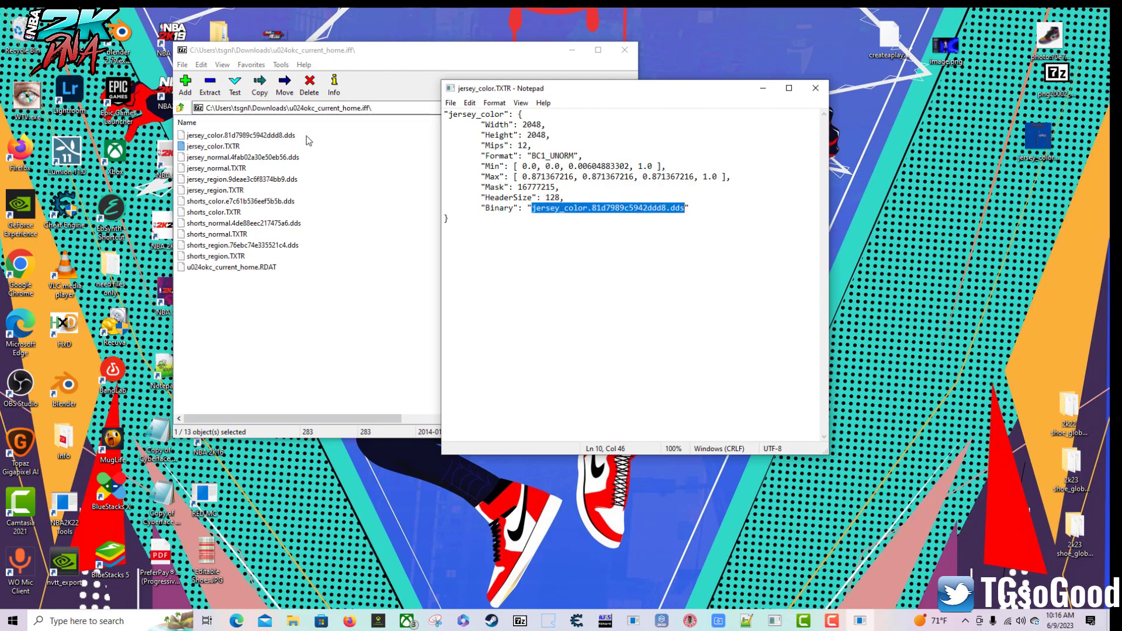
mouse_move(278, 141)
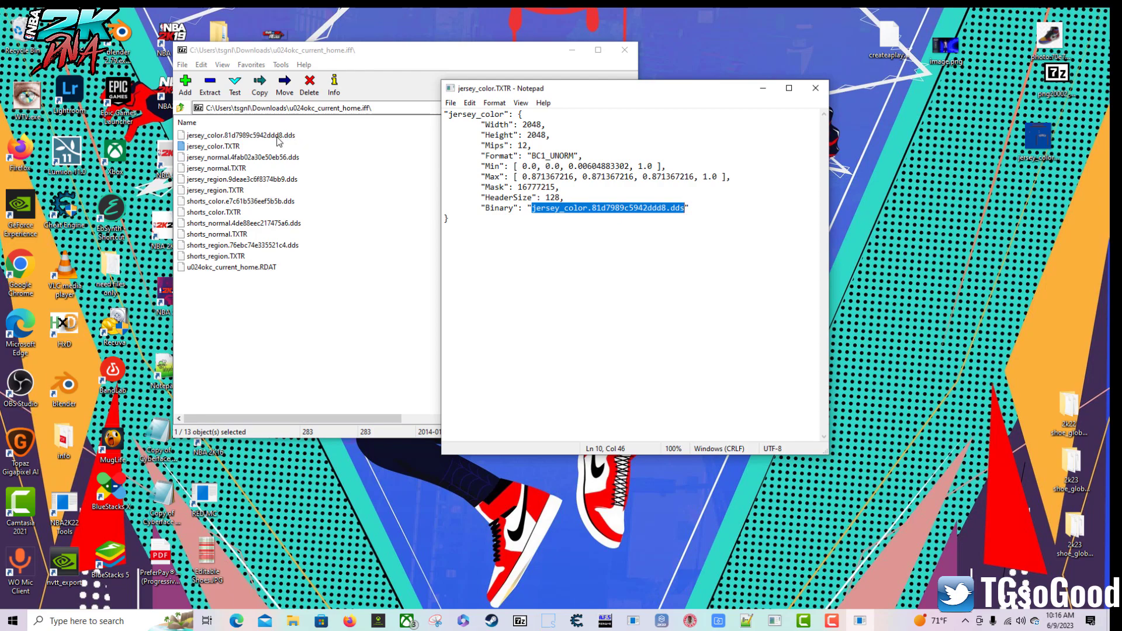
mouse_move(228, 154)
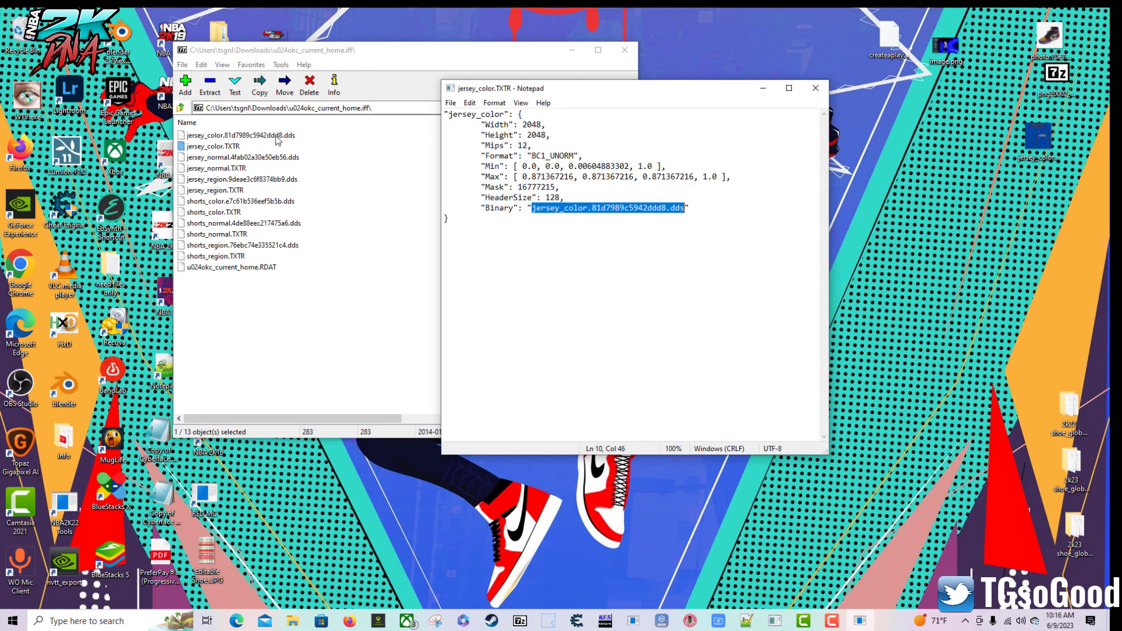
mouse_move(294, 144)
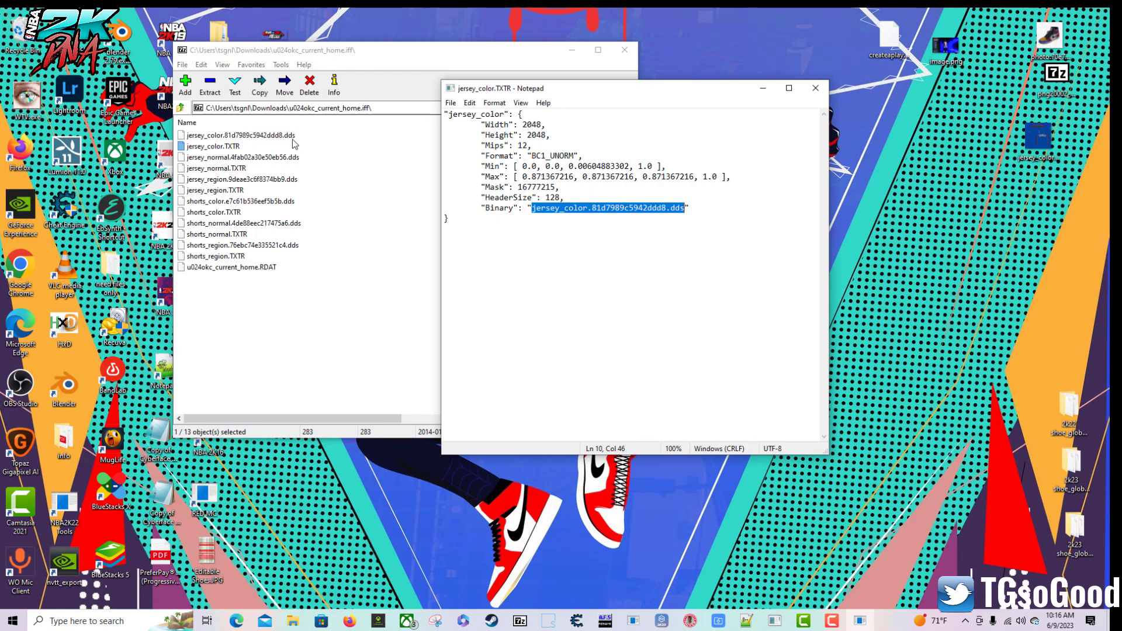
mouse_move(277, 147)
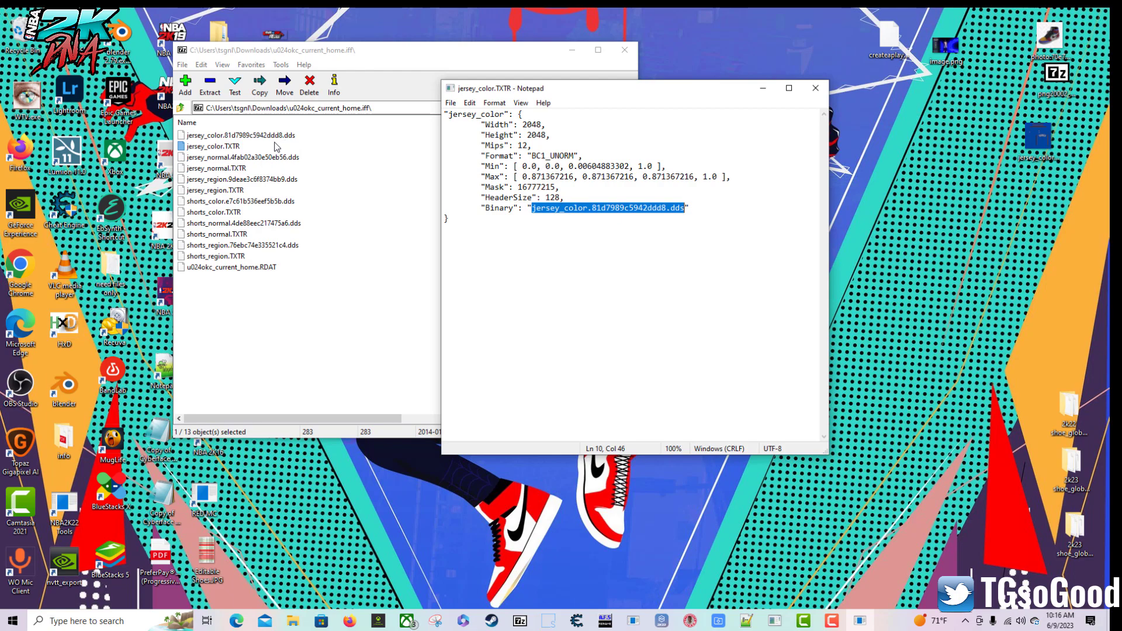
mouse_move(320, 211)
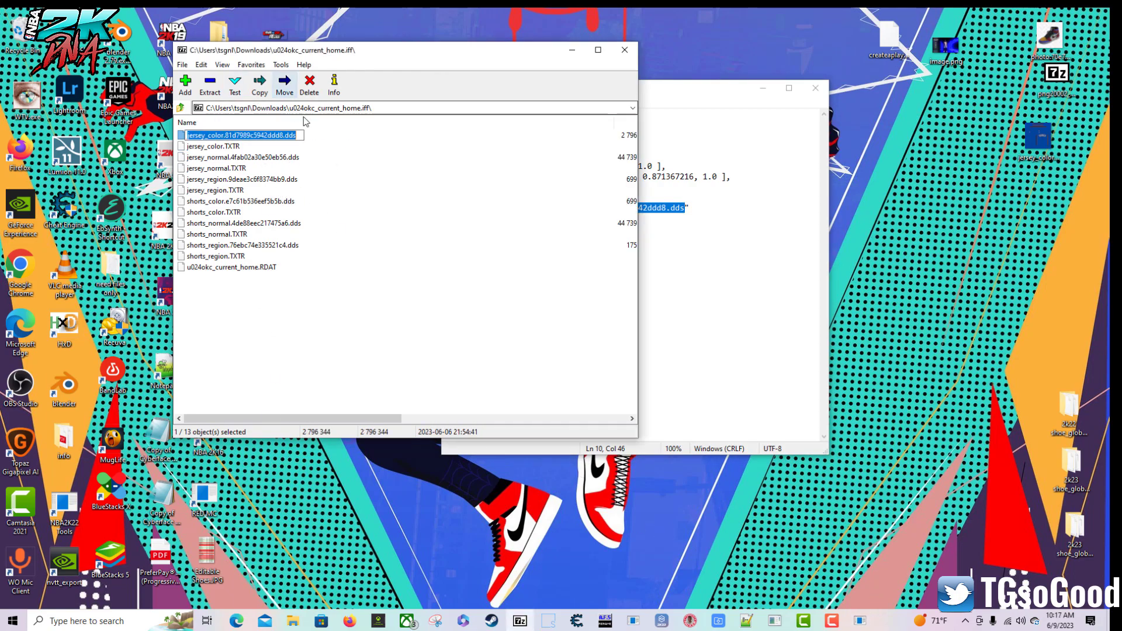
Inspect the texture settings, checking the BC1_UNORM Format value
double_click(239, 135)
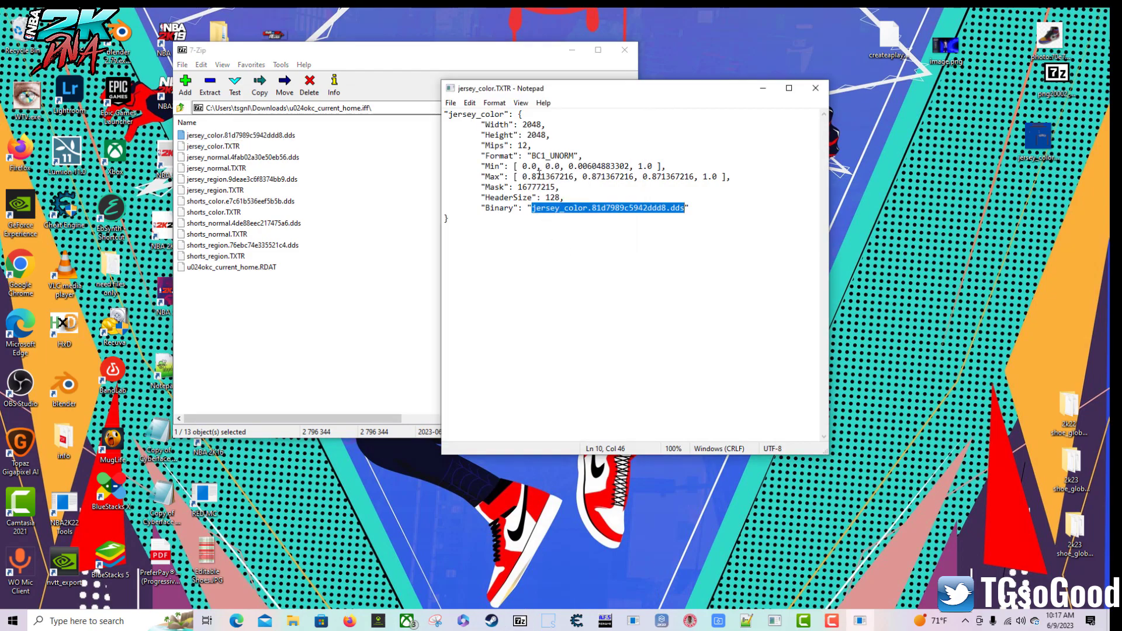
double_click(546, 156)
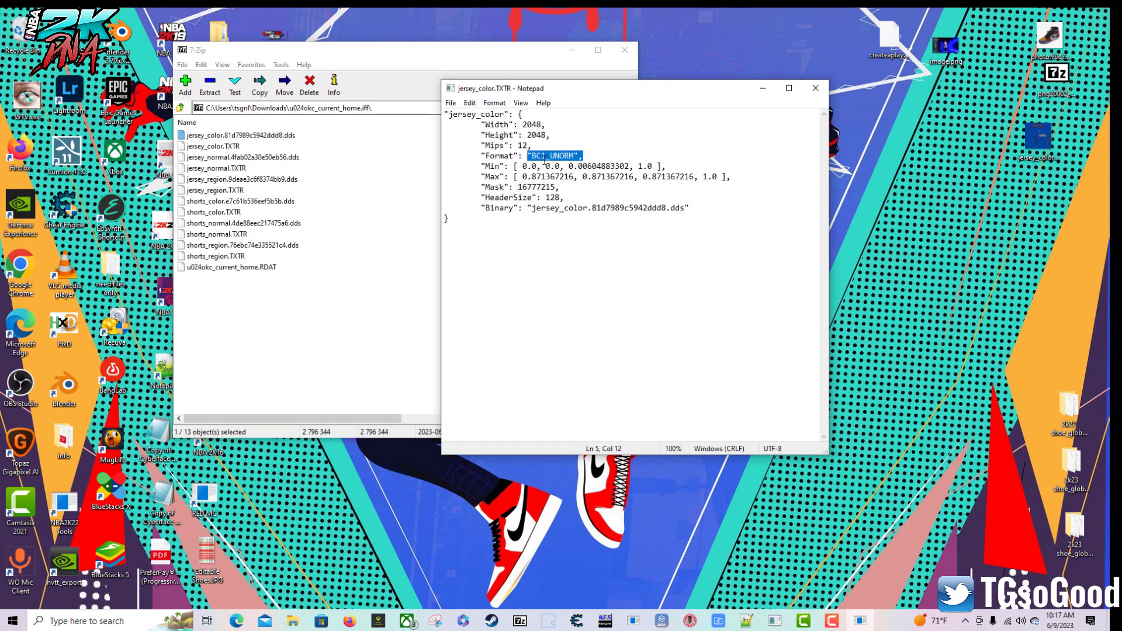
left_click(581, 155)
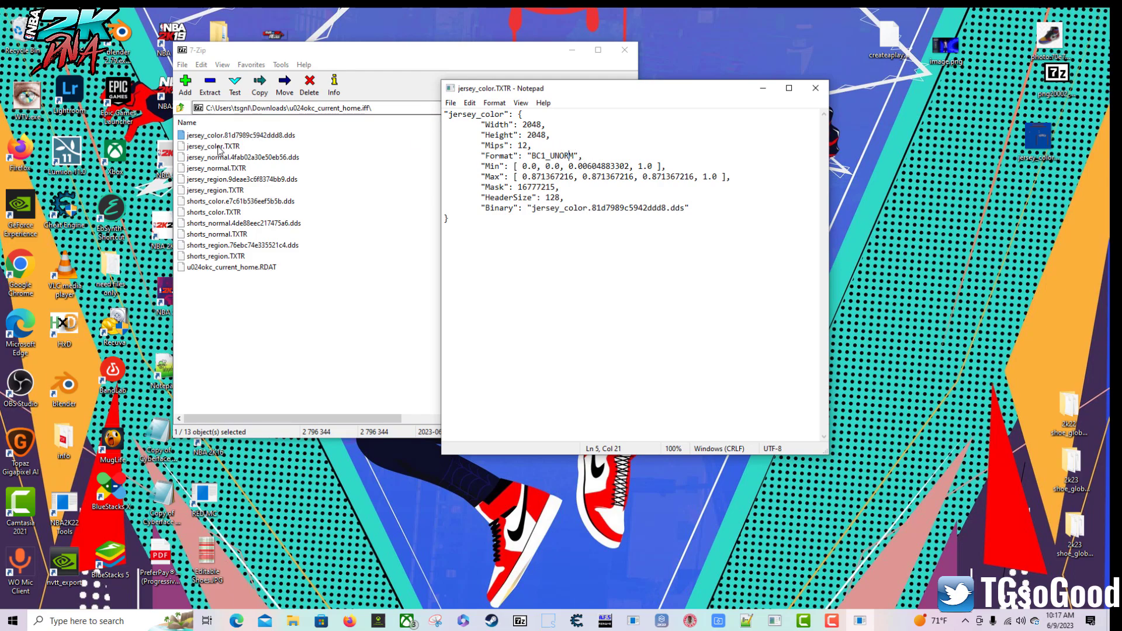
mouse_move(230, 150)
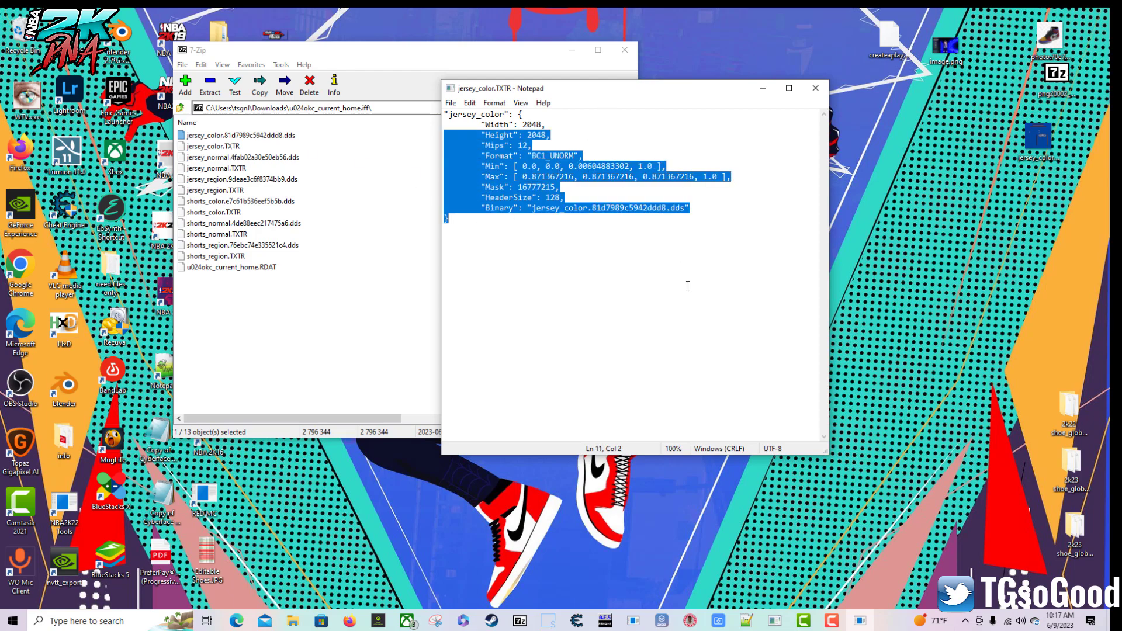
Open jersey_color.TXTR in Notepad++ and select the Width through Format lines
left_click(815, 87)
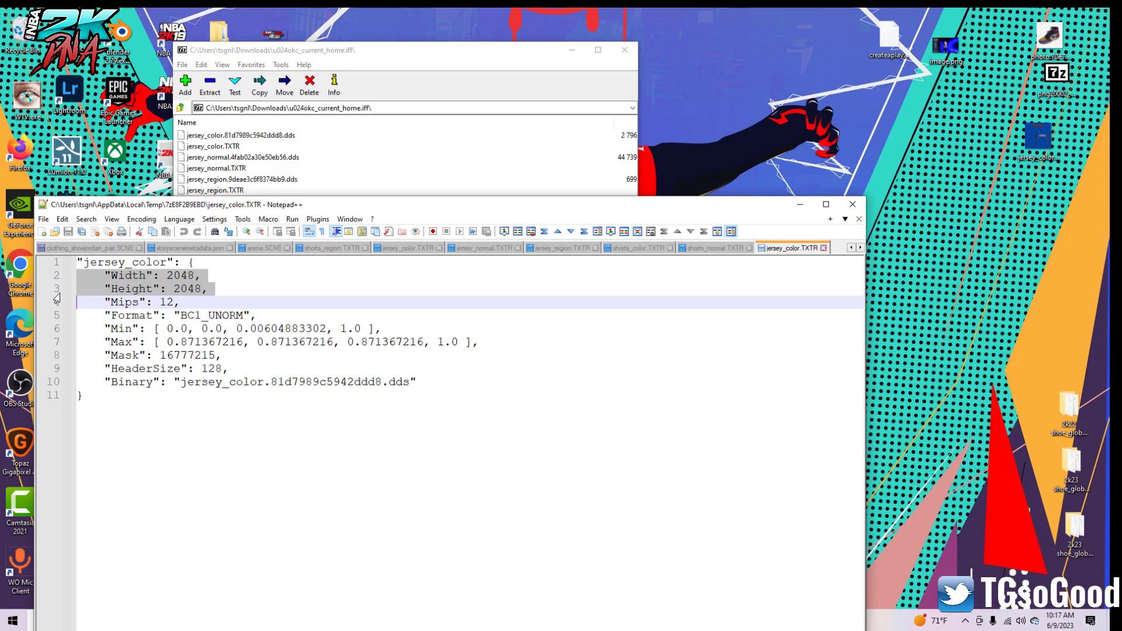
left_click(115, 329)
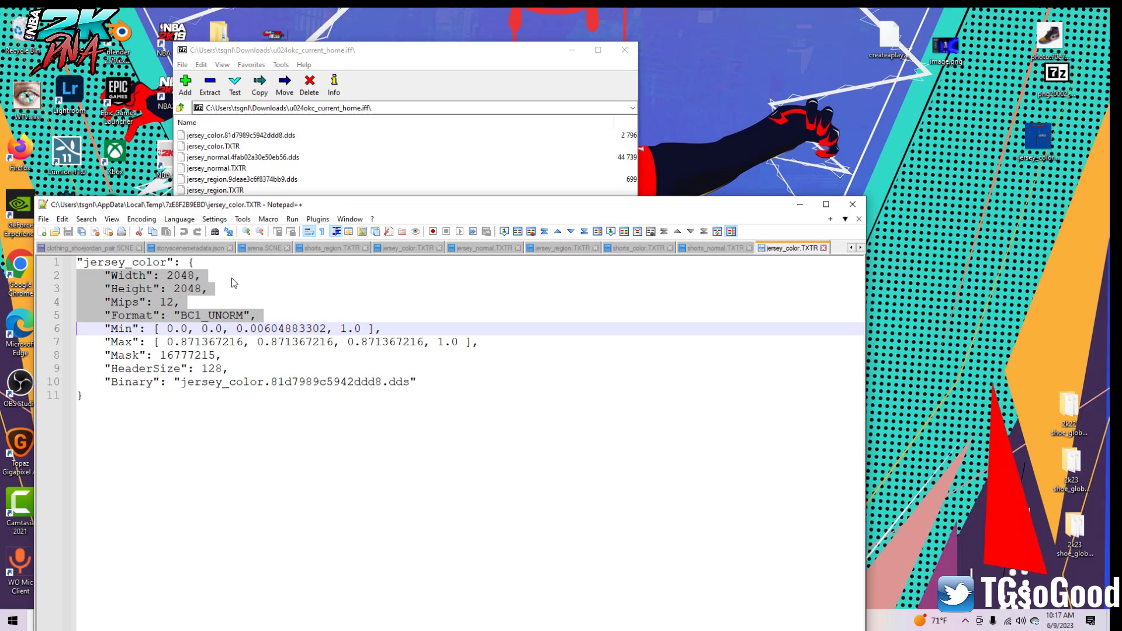
mouse_move(129, 300)
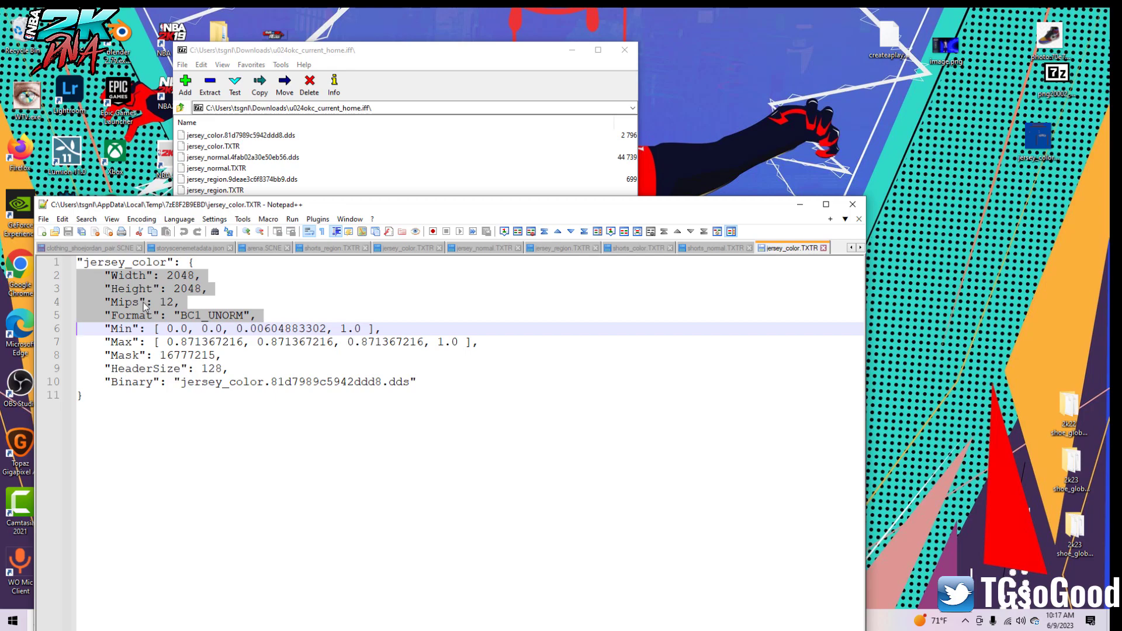
mouse_move(439, 94)
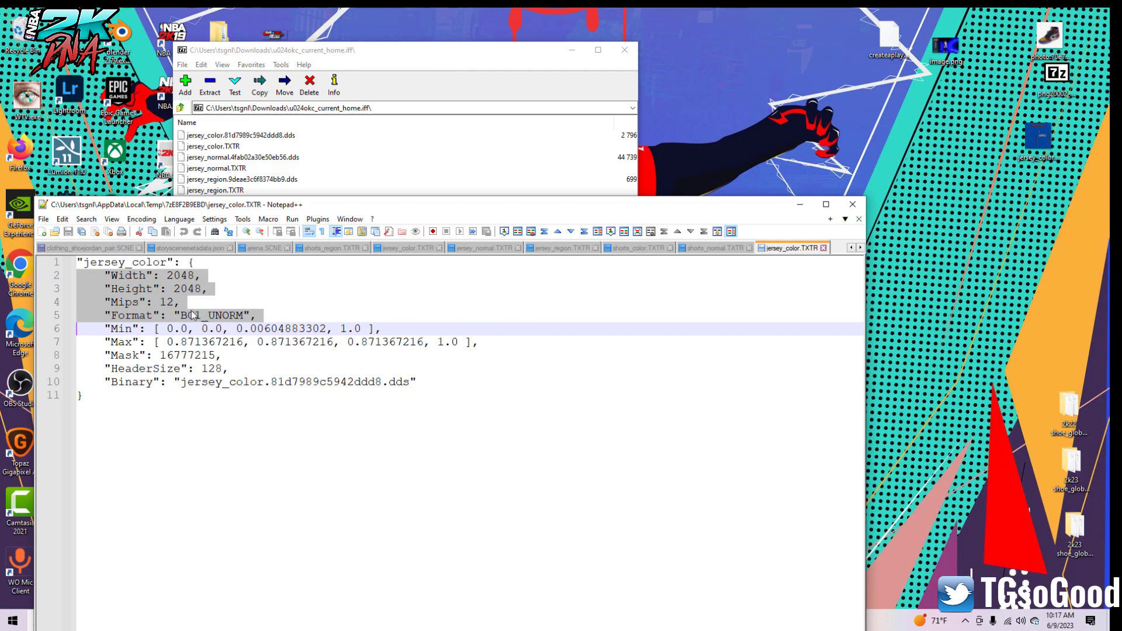
mouse_move(218, 303)
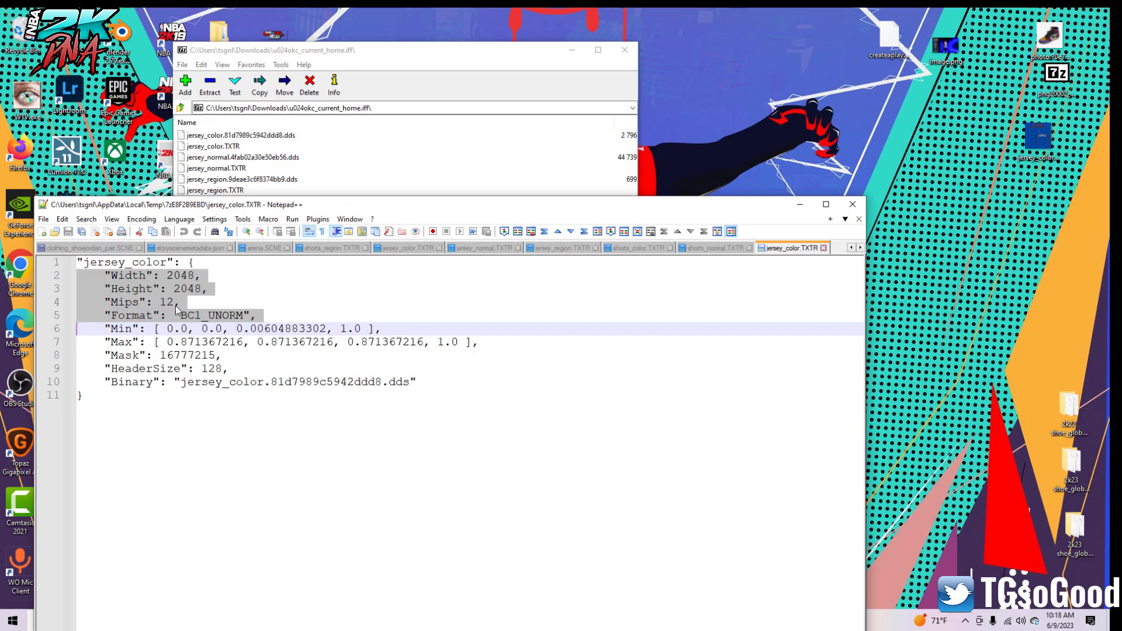
mouse_move(222, 318)
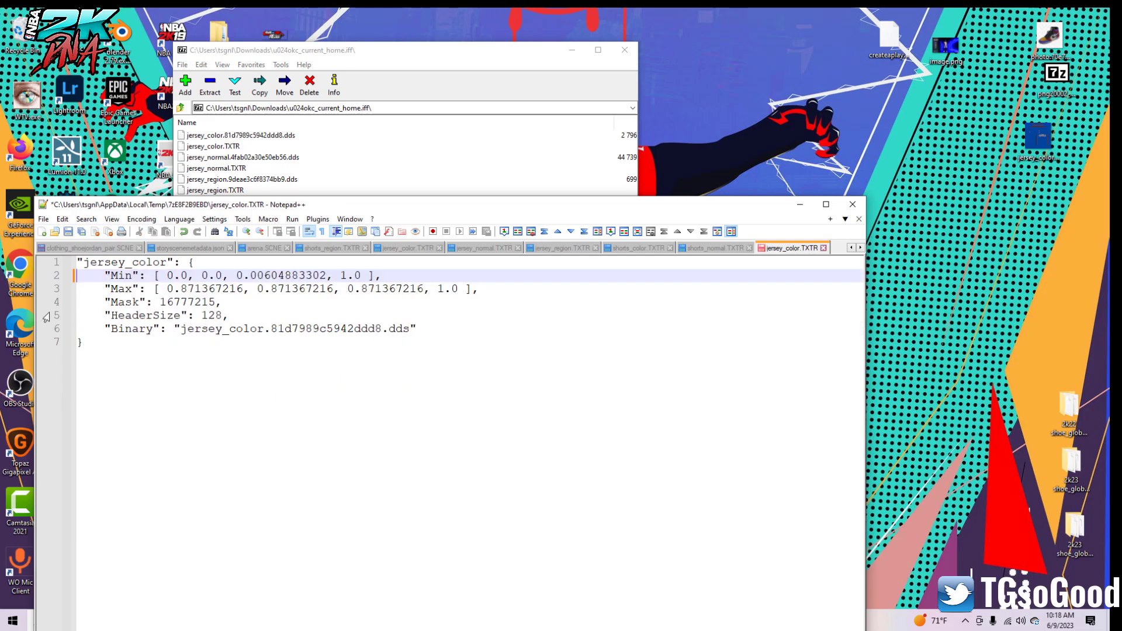
mouse_move(71, 251)
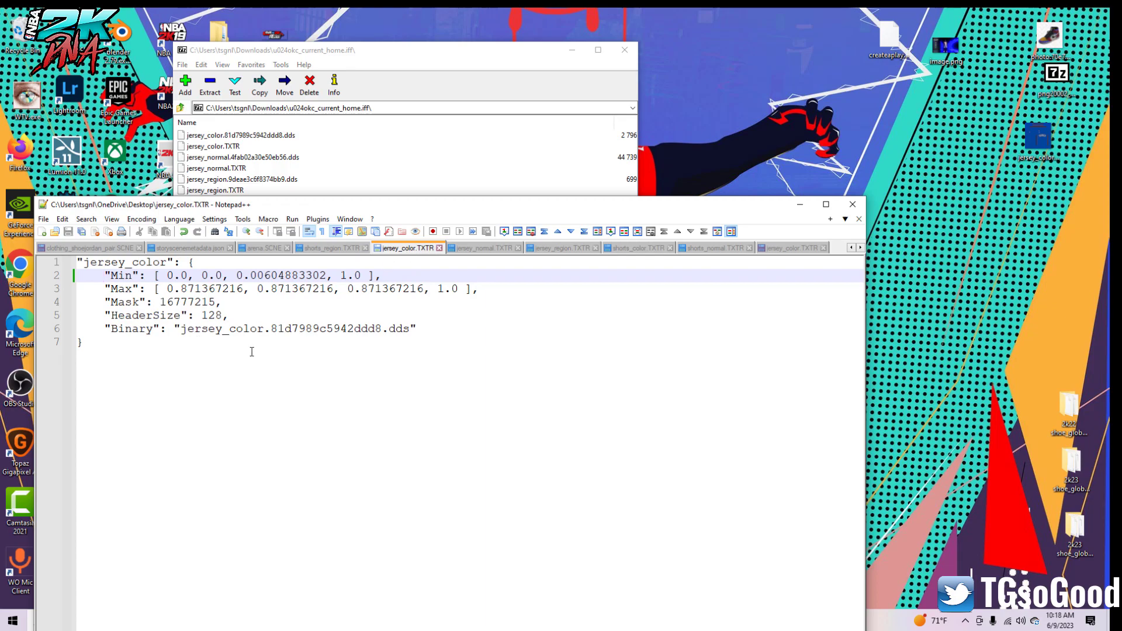
Select all the trimmed text, check jersey_color.TXTR in the archive, then return to Notepad++
key("ctrl+a")
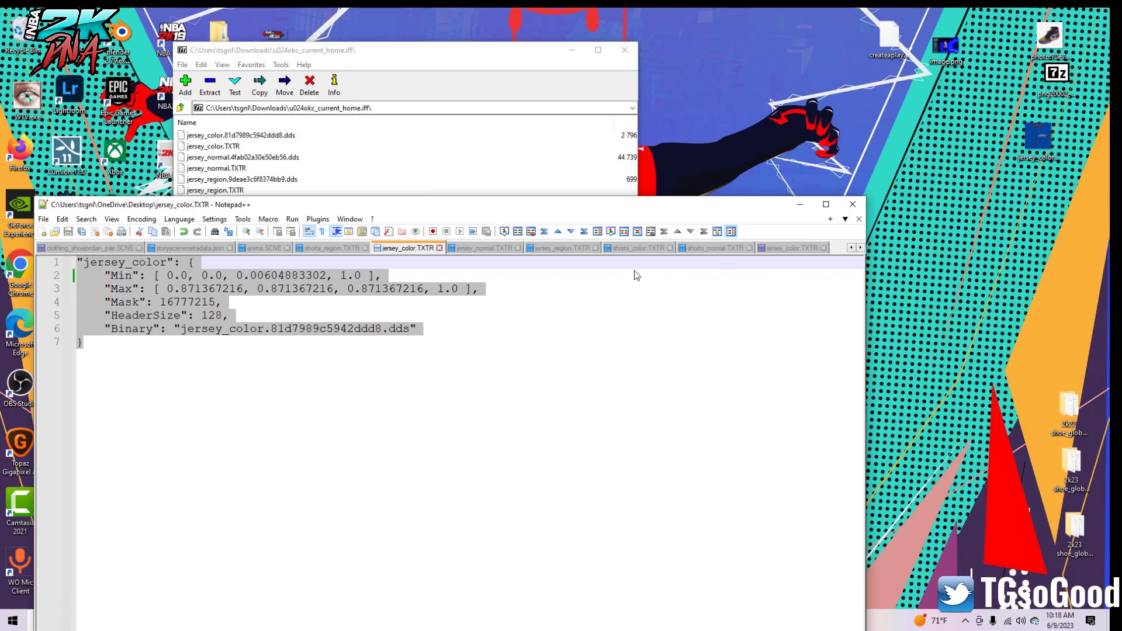
left_click(213, 147)
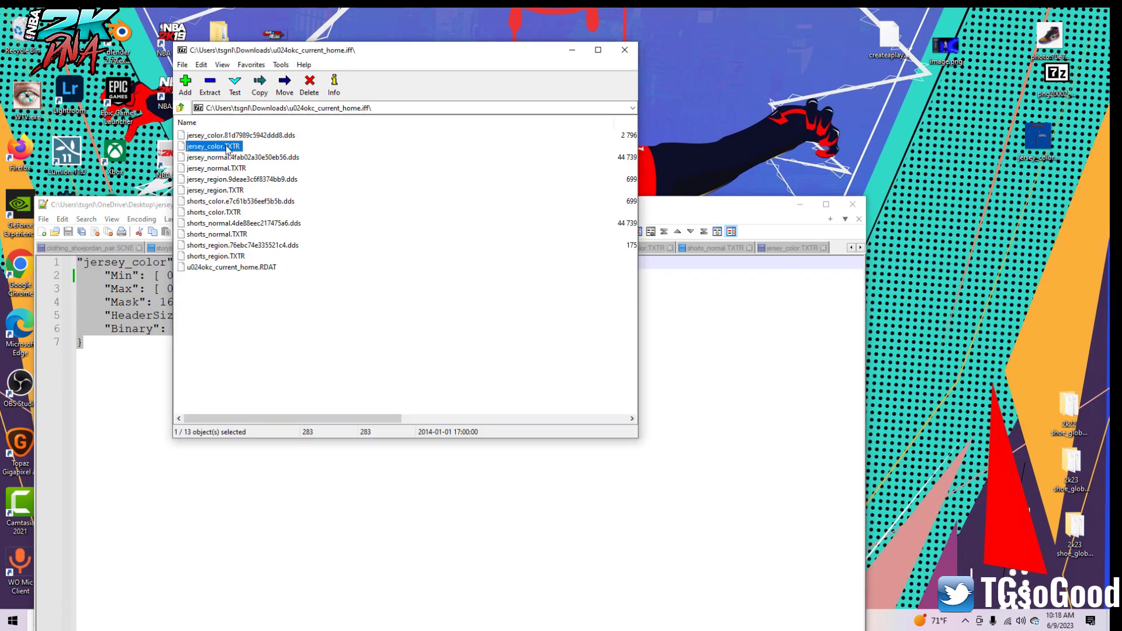
mouse_move(228, 156)
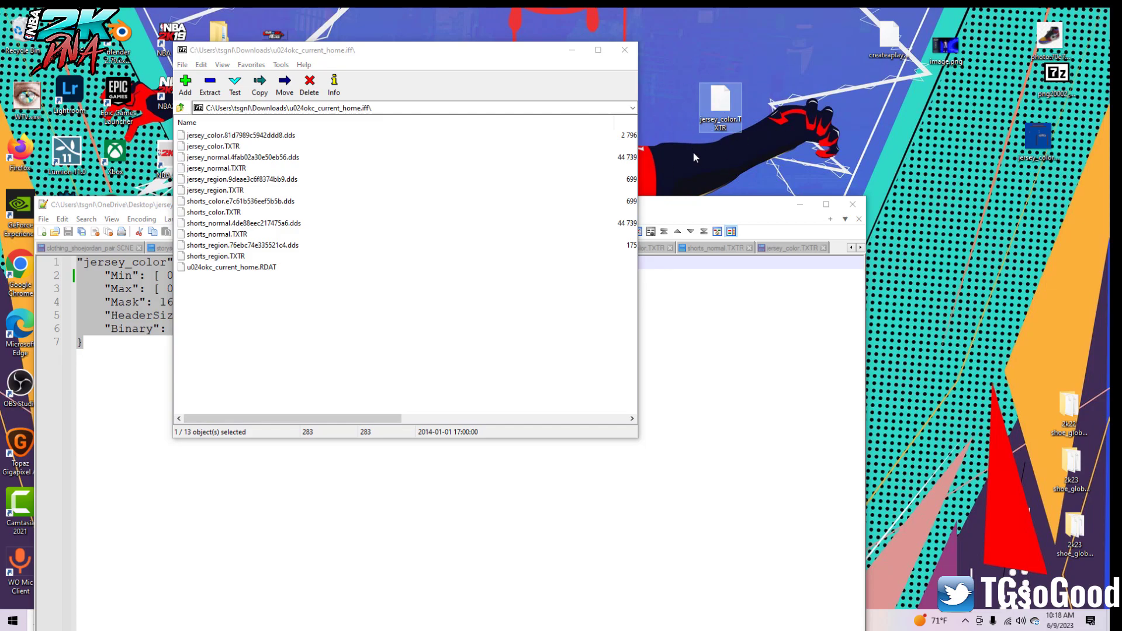
mouse_move(734, 322)
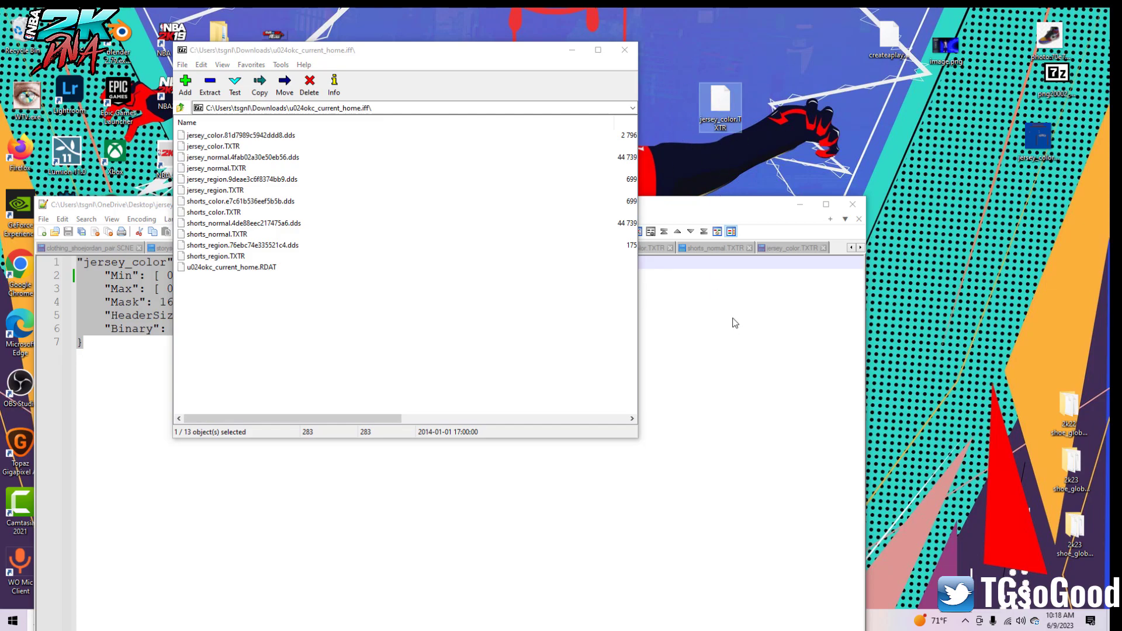
mouse_move(698, 212)
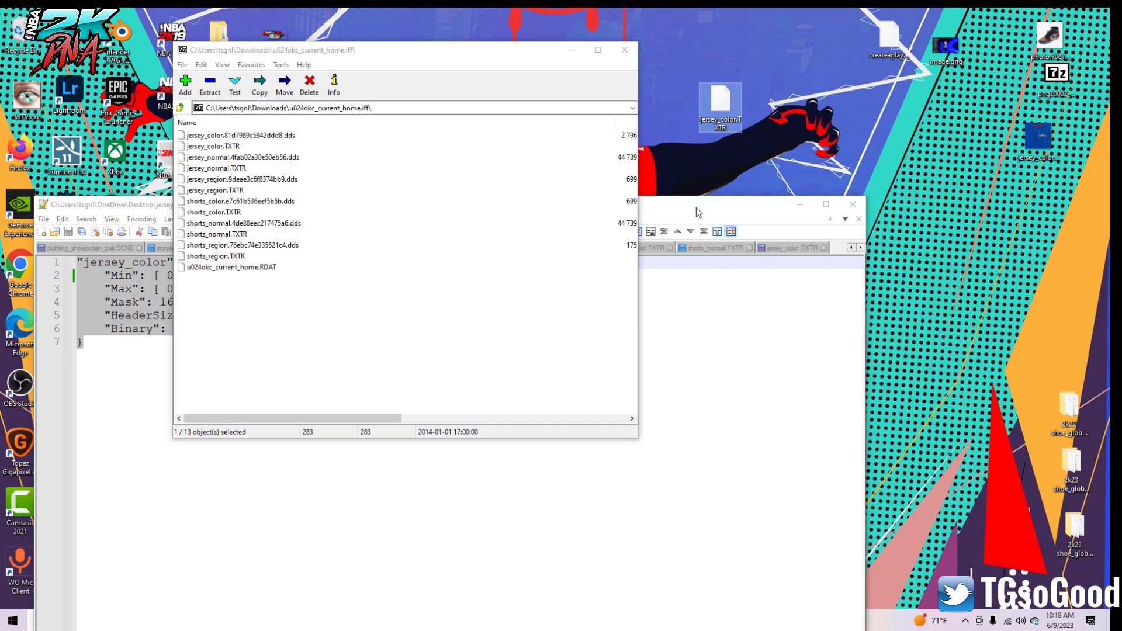
mouse_move(399, 226)
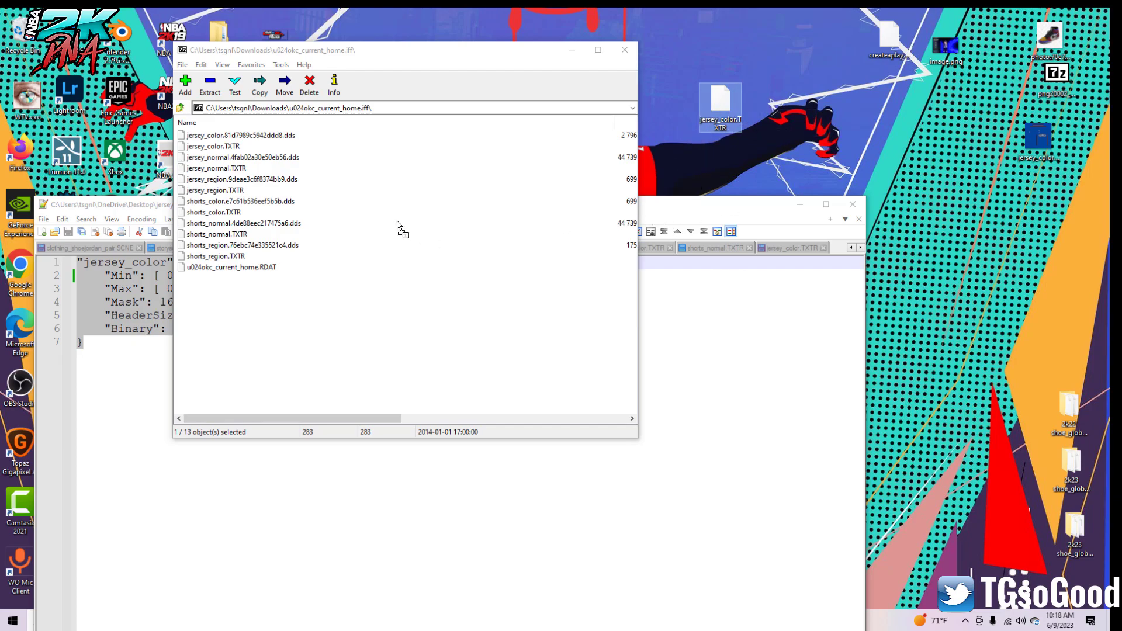
mouse_move(325, 166)
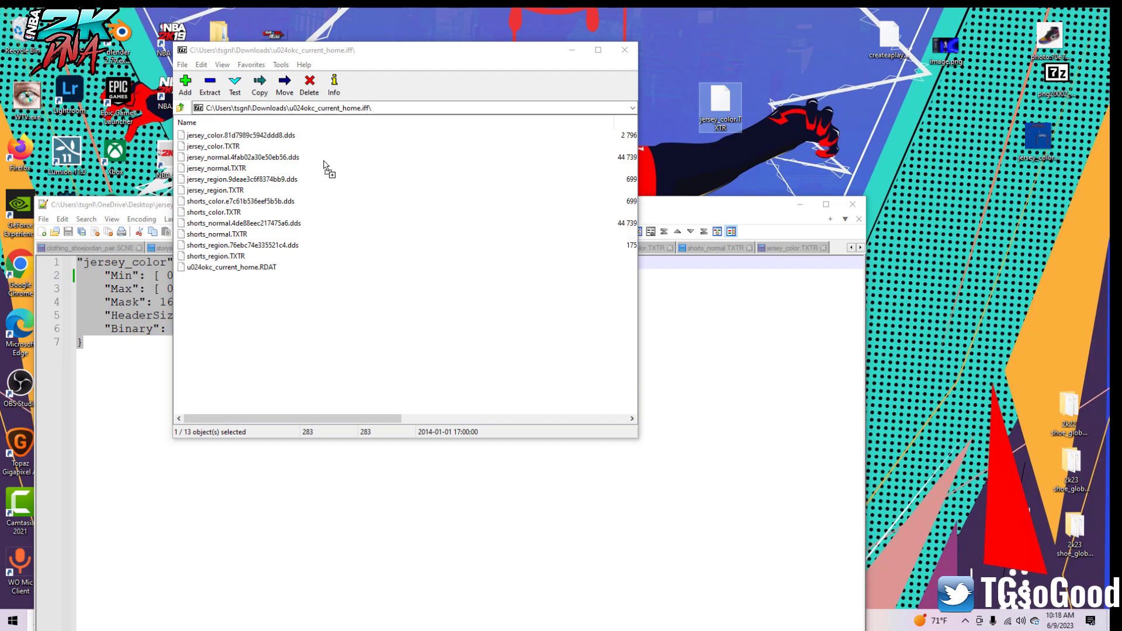
left_click(213, 146)
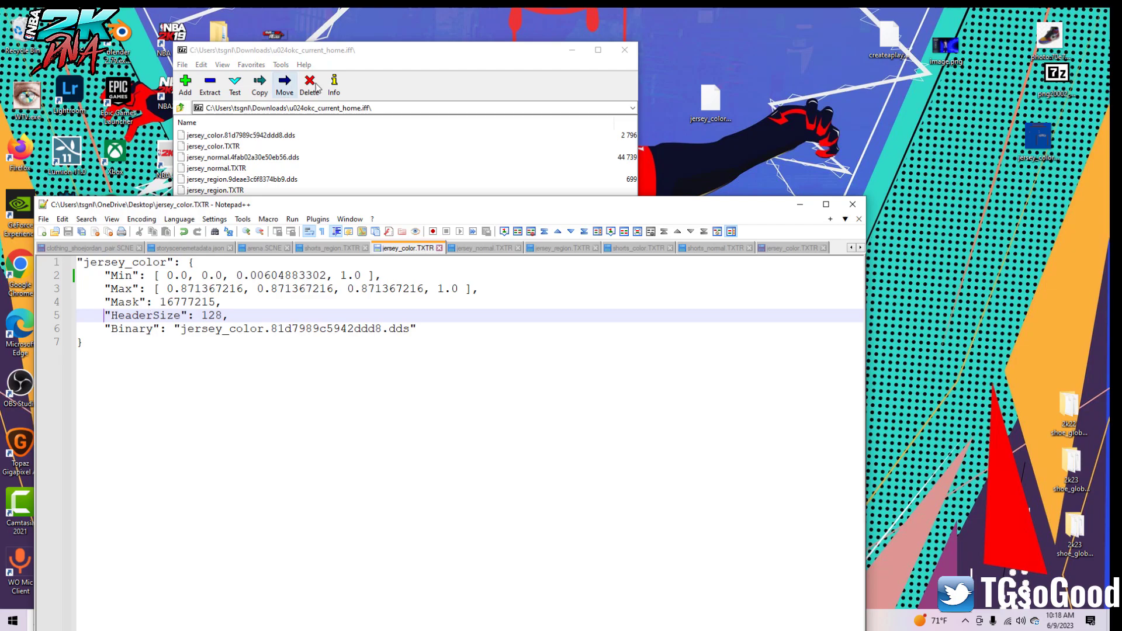
Replace jersey_color, jersey_normal, jersey_region and other TXTRs with the edited desktop copies, then go up a folder
left_click(213, 146)
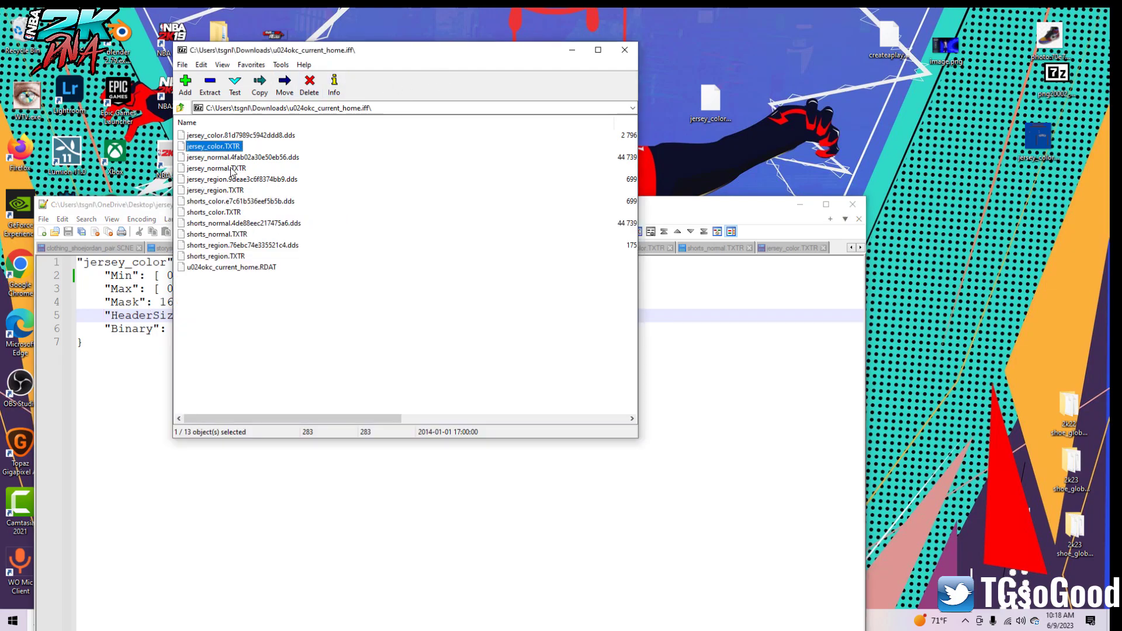
left_click(215, 189)
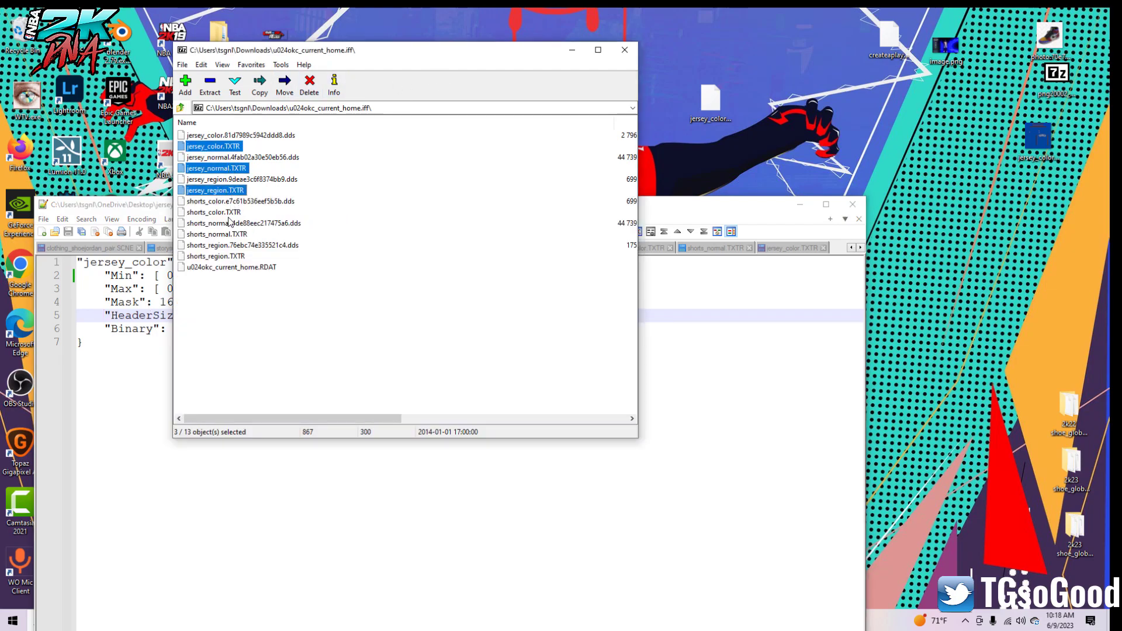
left_click(215, 256)
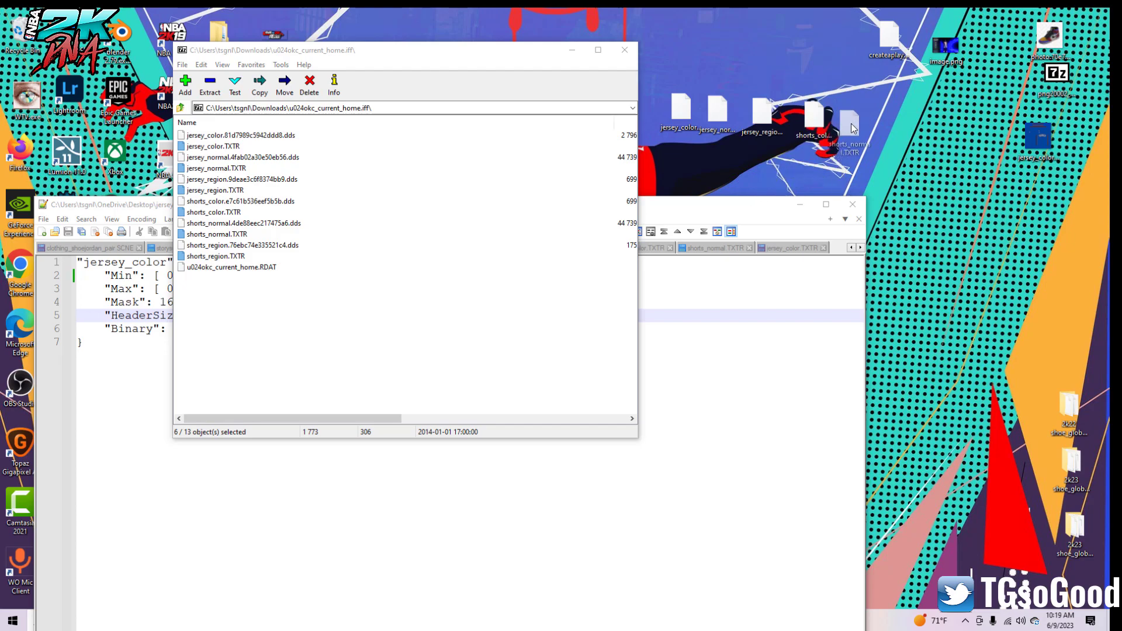
mouse_move(886, 173)
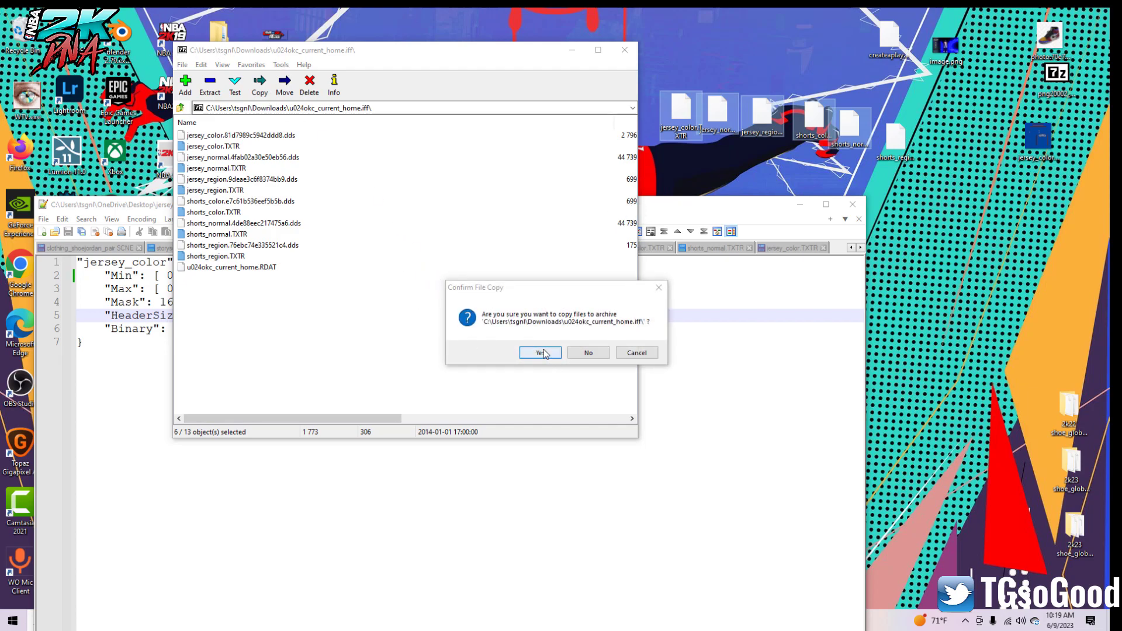
left_click(540, 352)
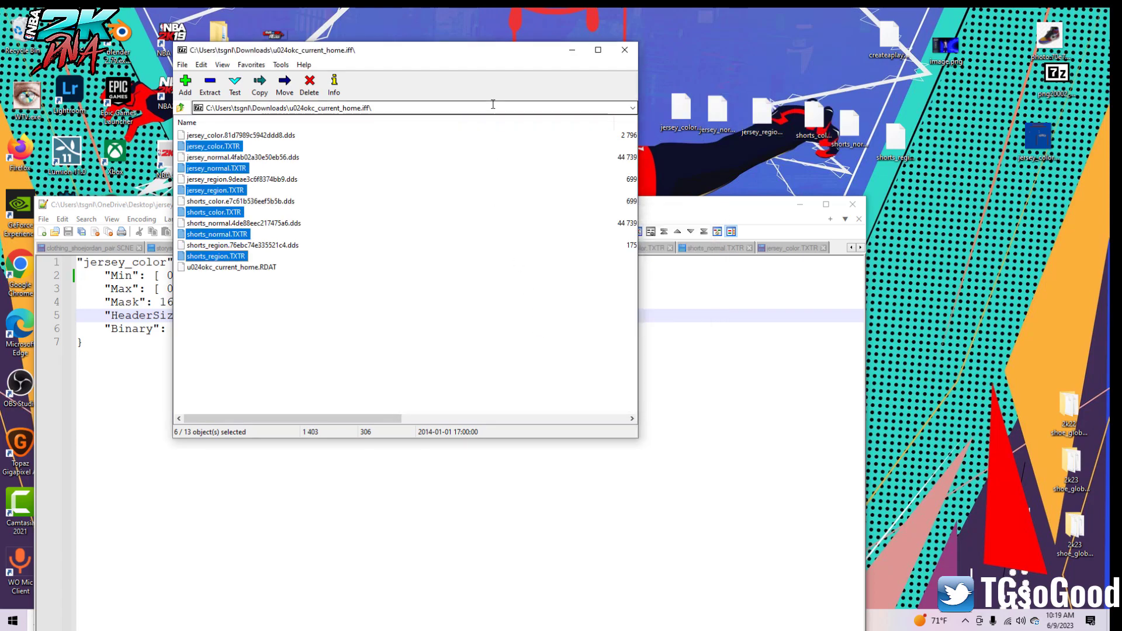
mouse_move(350, 181)
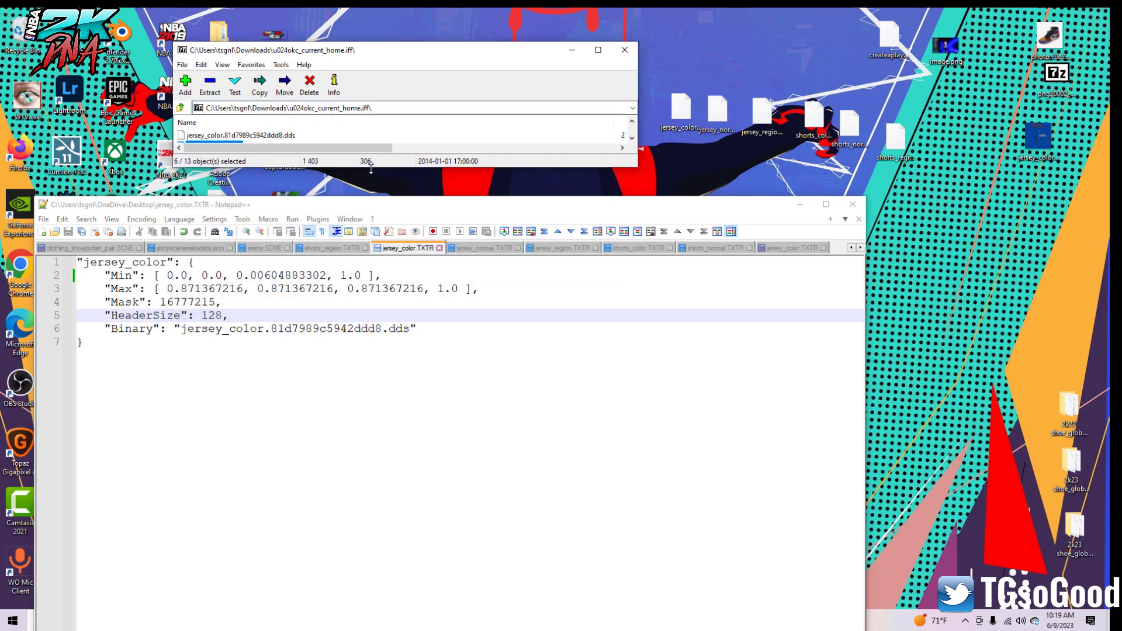
left_click(179, 108)
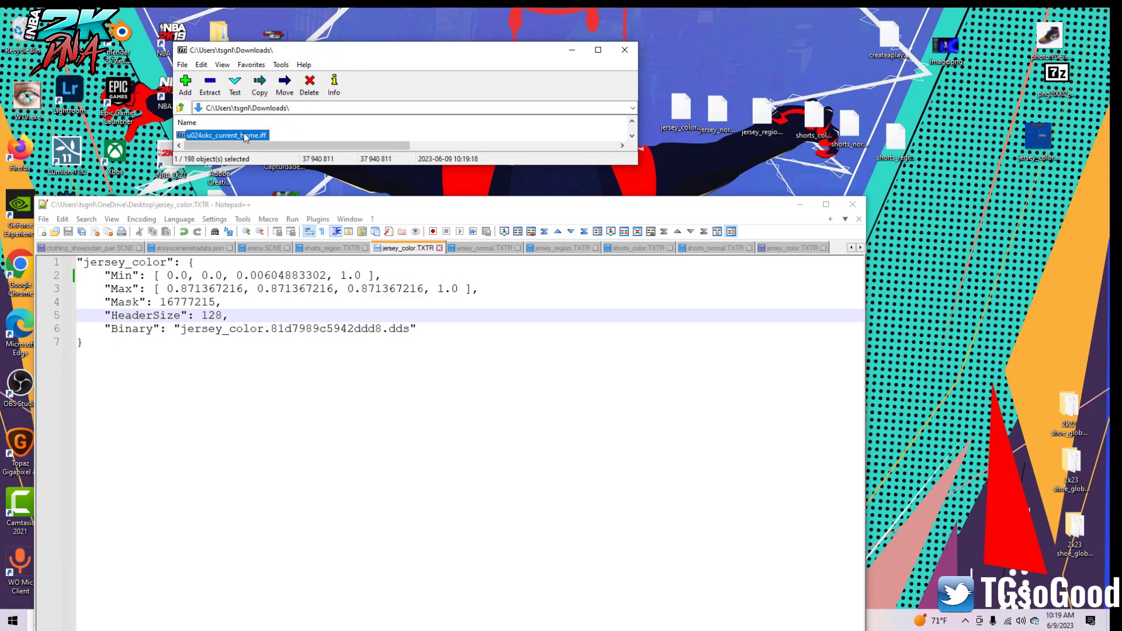
mouse_move(230, 140)
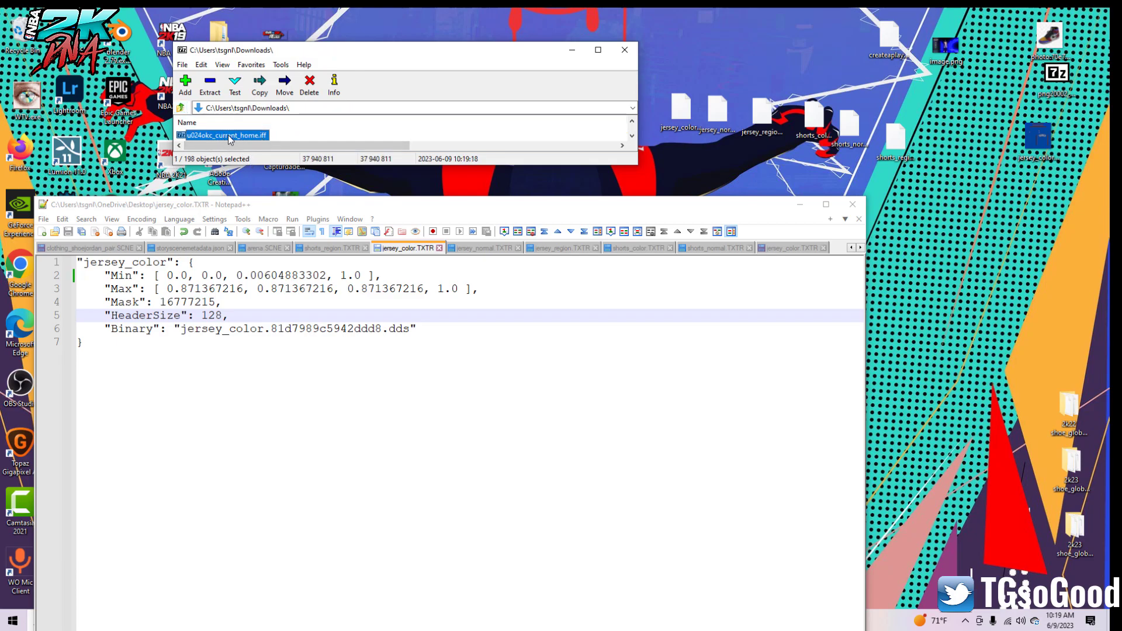
mouse_move(254, 137)
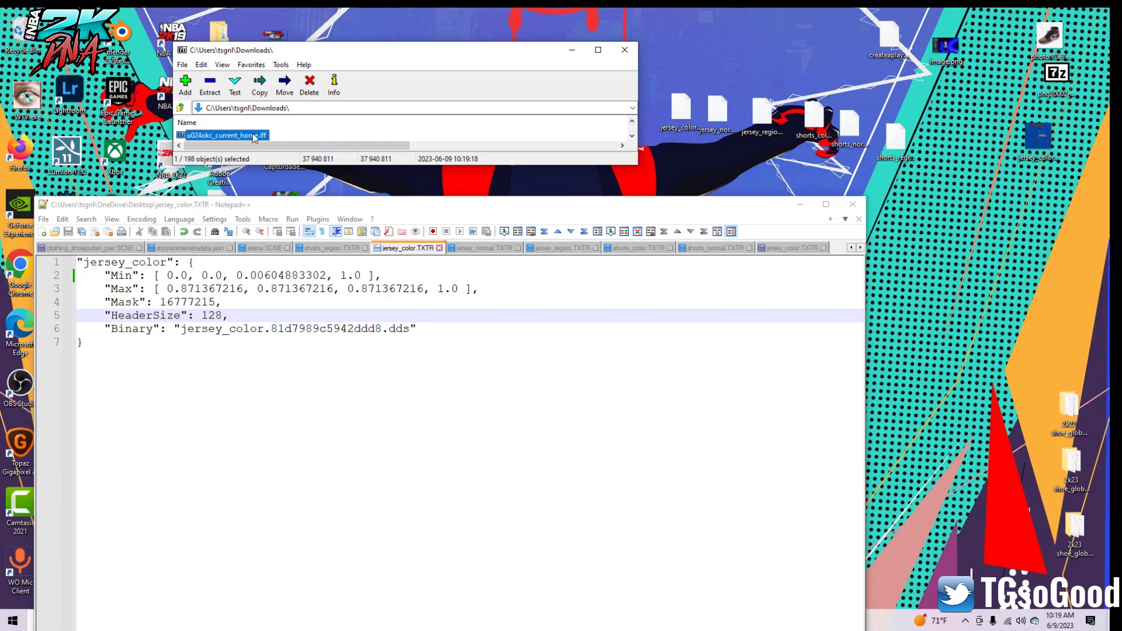
mouse_move(320, 565)
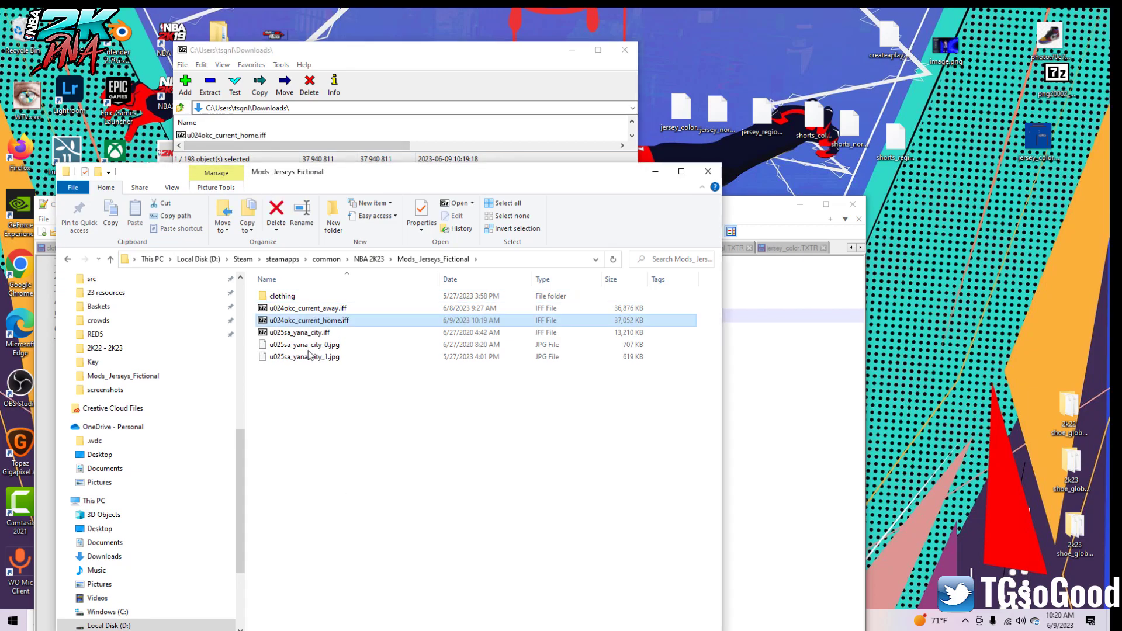
mouse_move(308, 323)
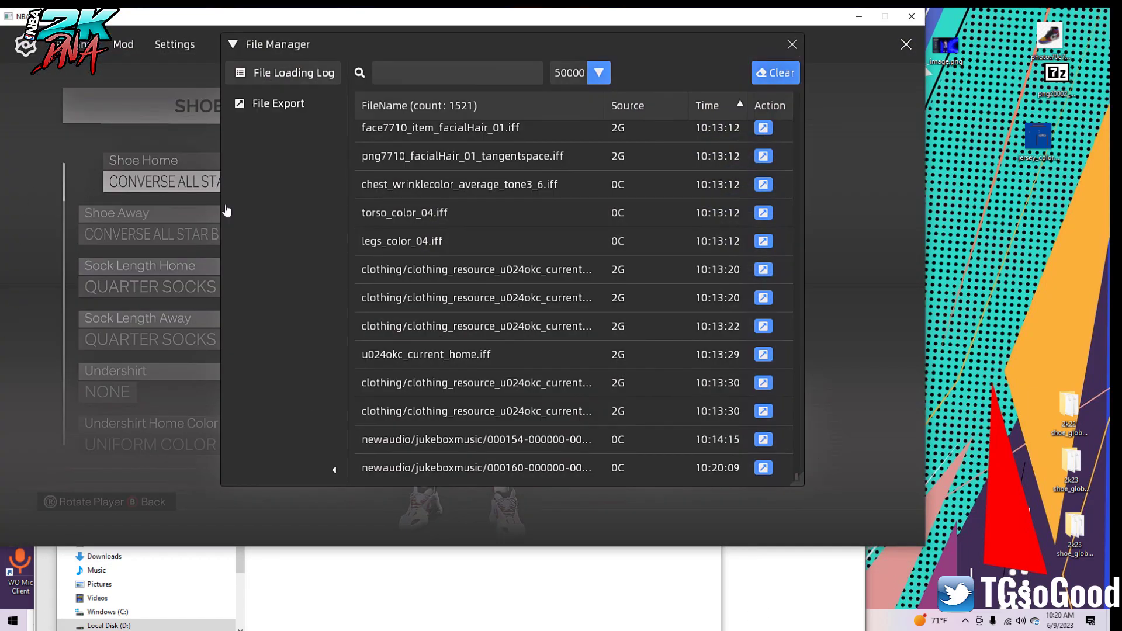
Toggle the Mods_Jerseys_Fictional folder under Mod > Resources in 2K DNA
left_click(791, 43)
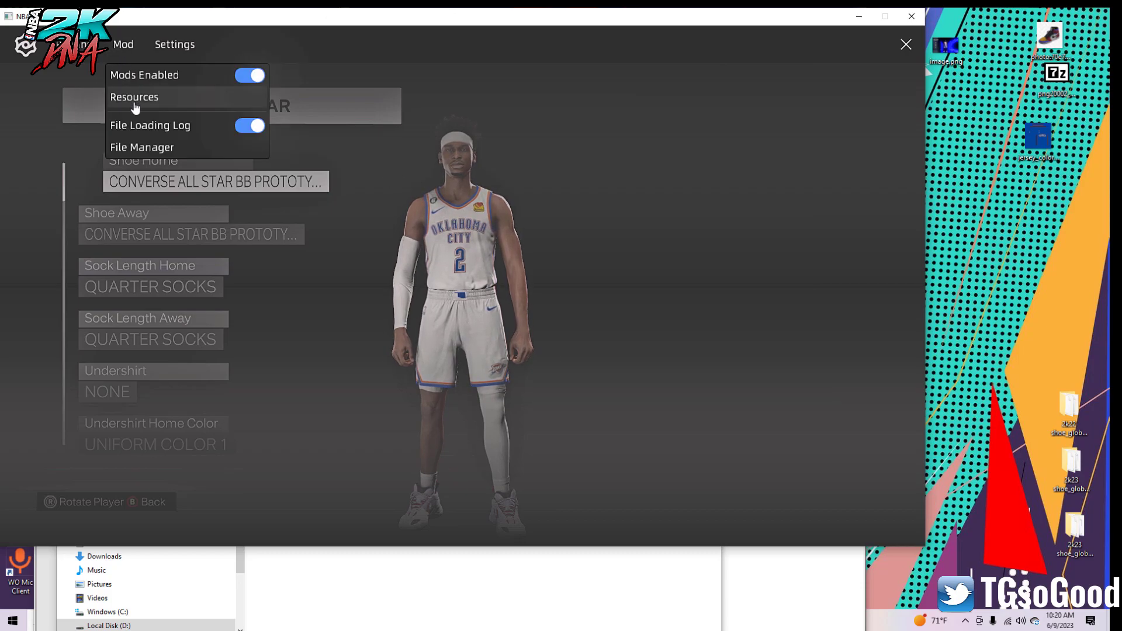
left_click(134, 97)
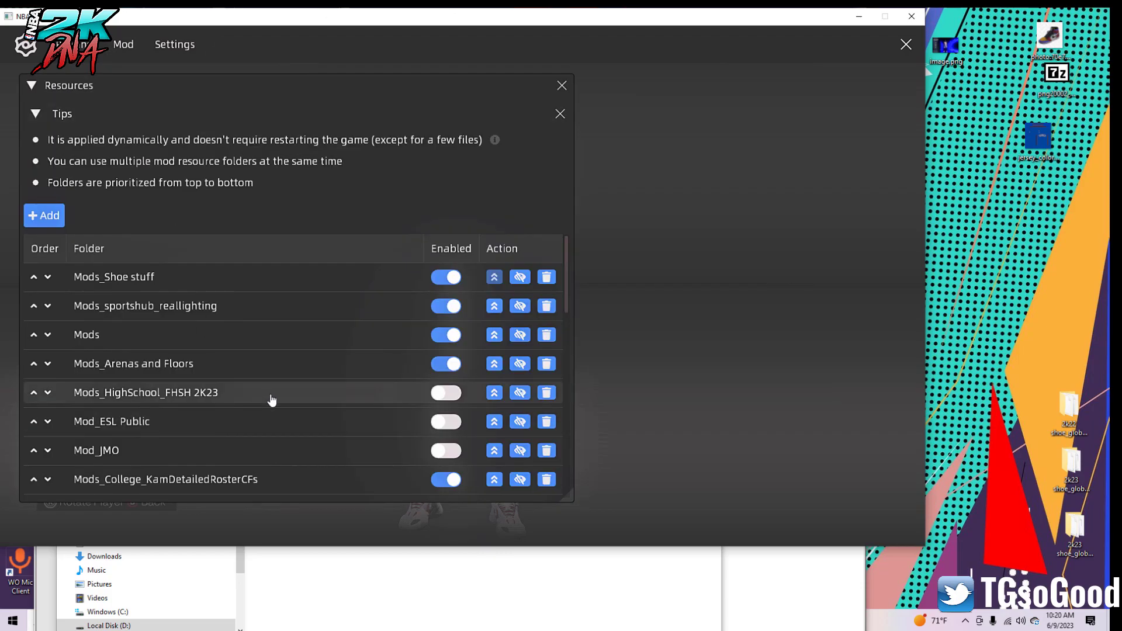
scroll("down", 3)
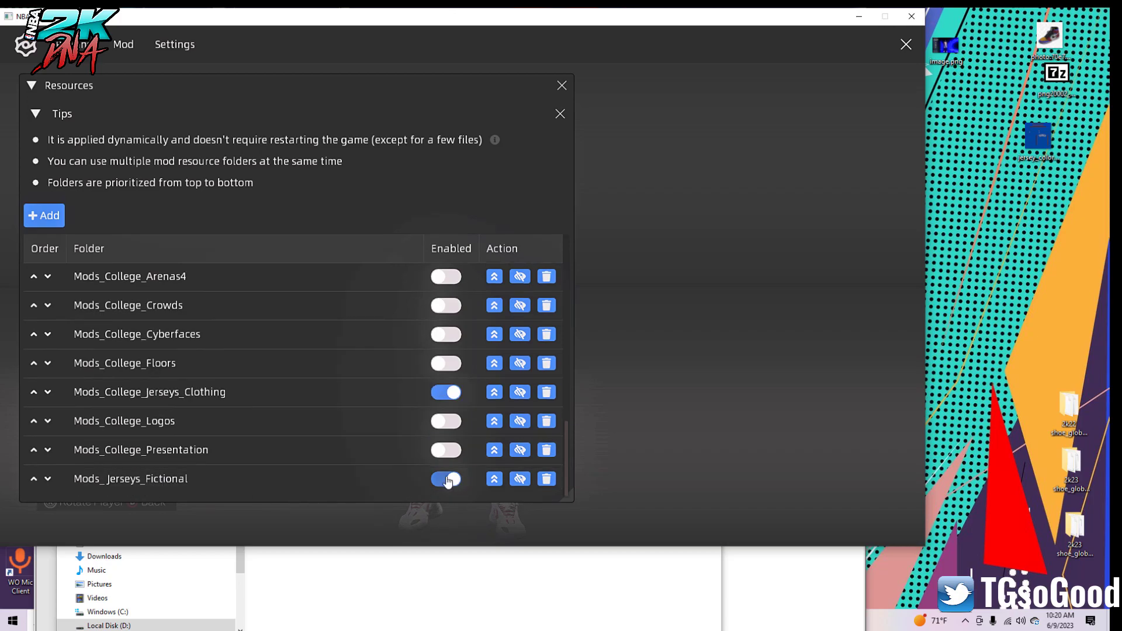
left_click(446, 479)
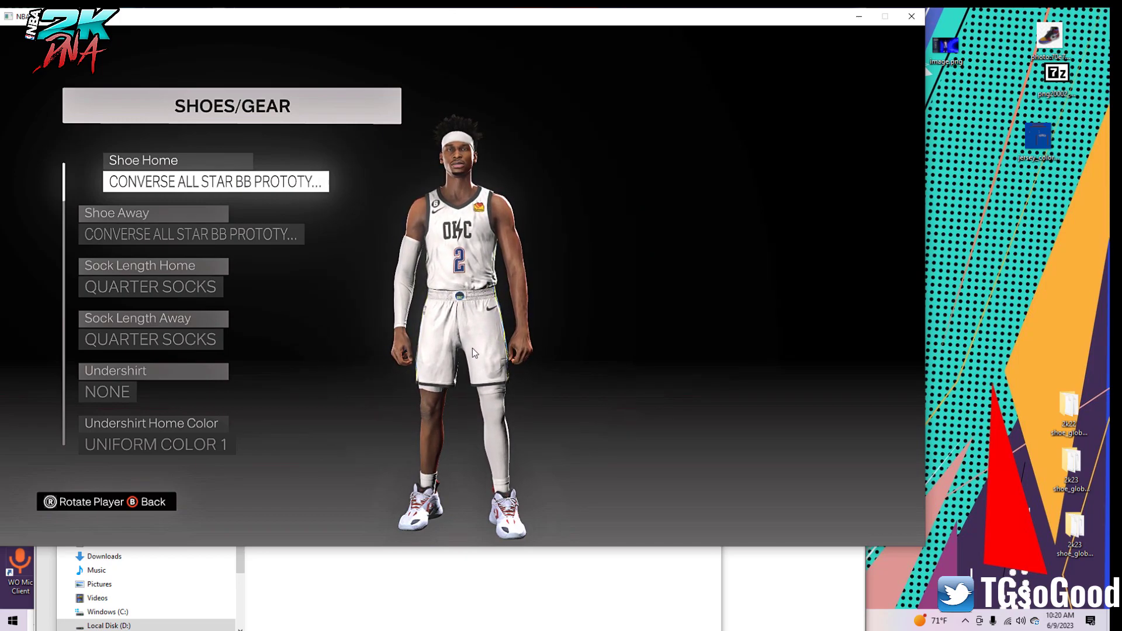
Rotate the player to view the Gilgeous-Alexander nameplate and number 2 on the jersey back
left_click(48, 501)
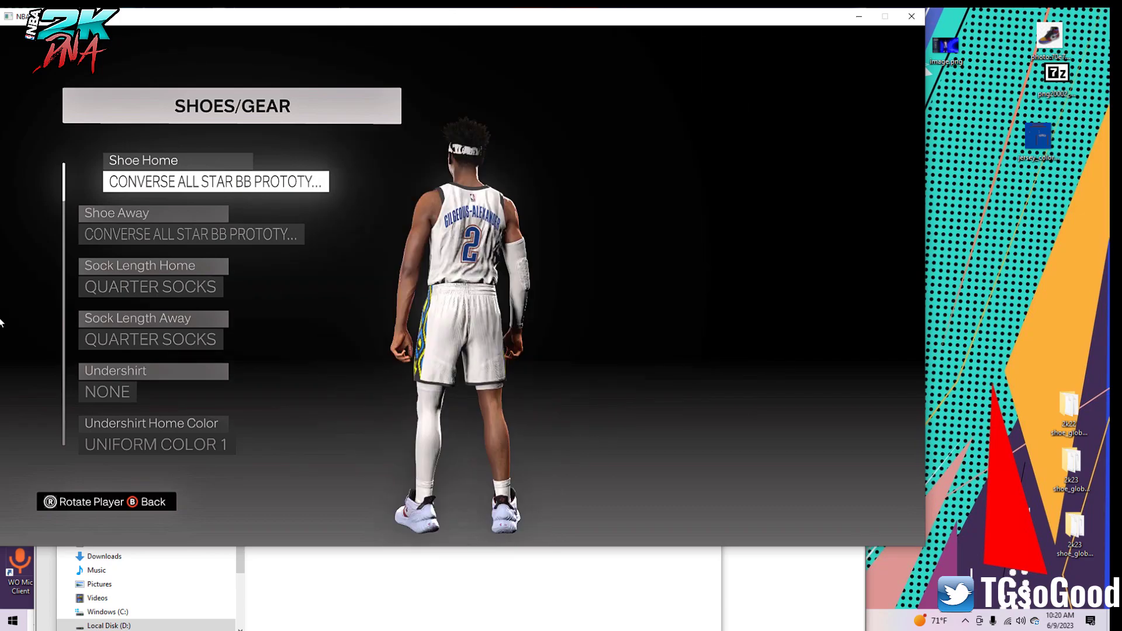